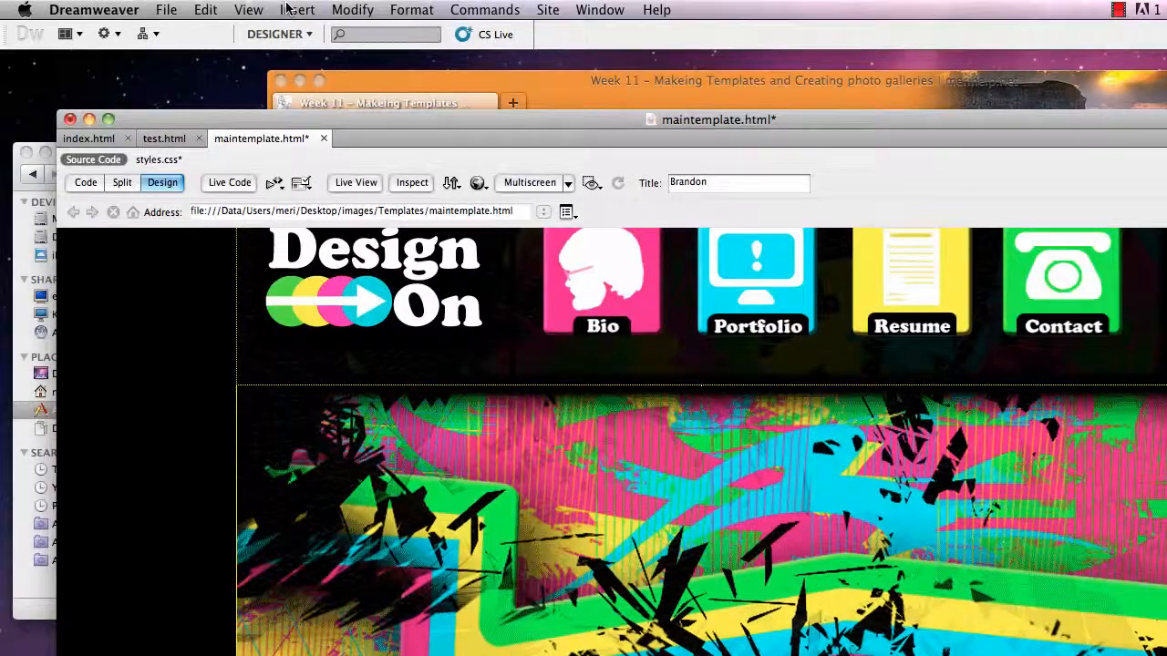
- Choose Insert > Layout Objects > Div Tag to add a new div
click(297, 10)
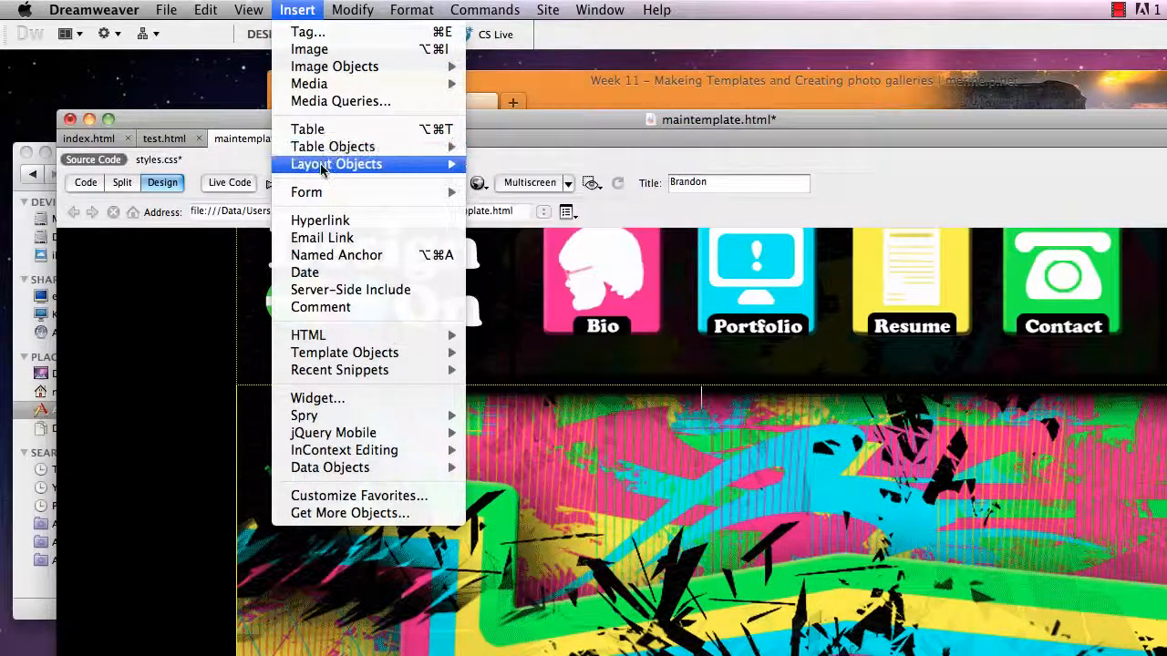
mouse_move(474, 166)
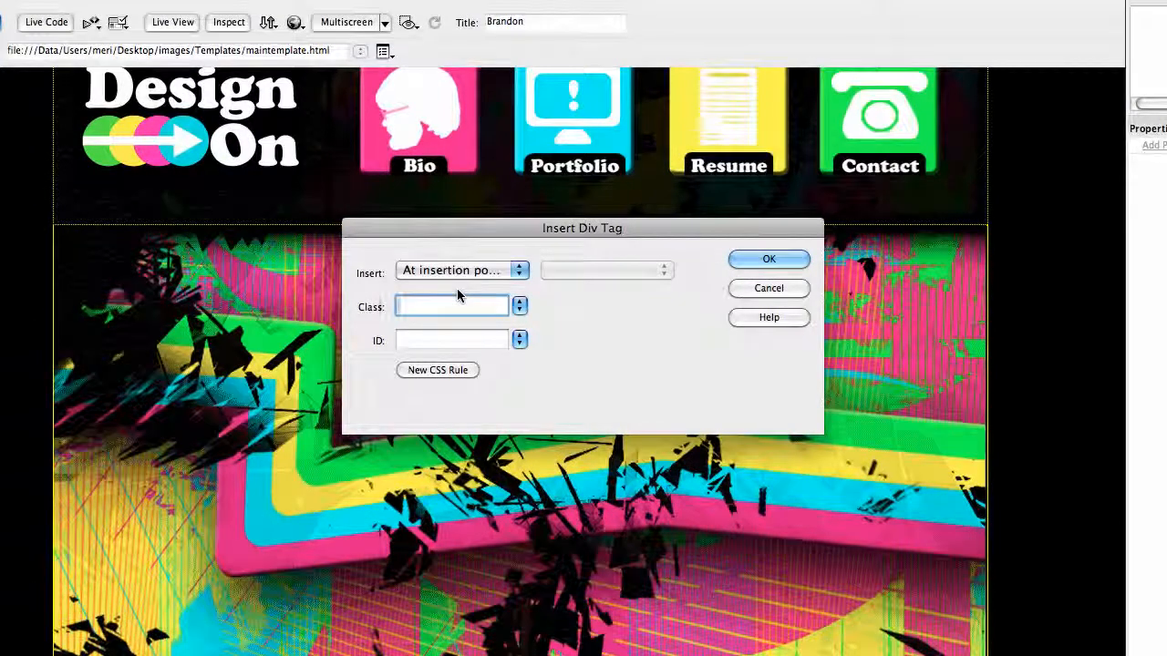
- Give the div class myTextArea and ID TextAre, and start a New CSS Rule
text(m)
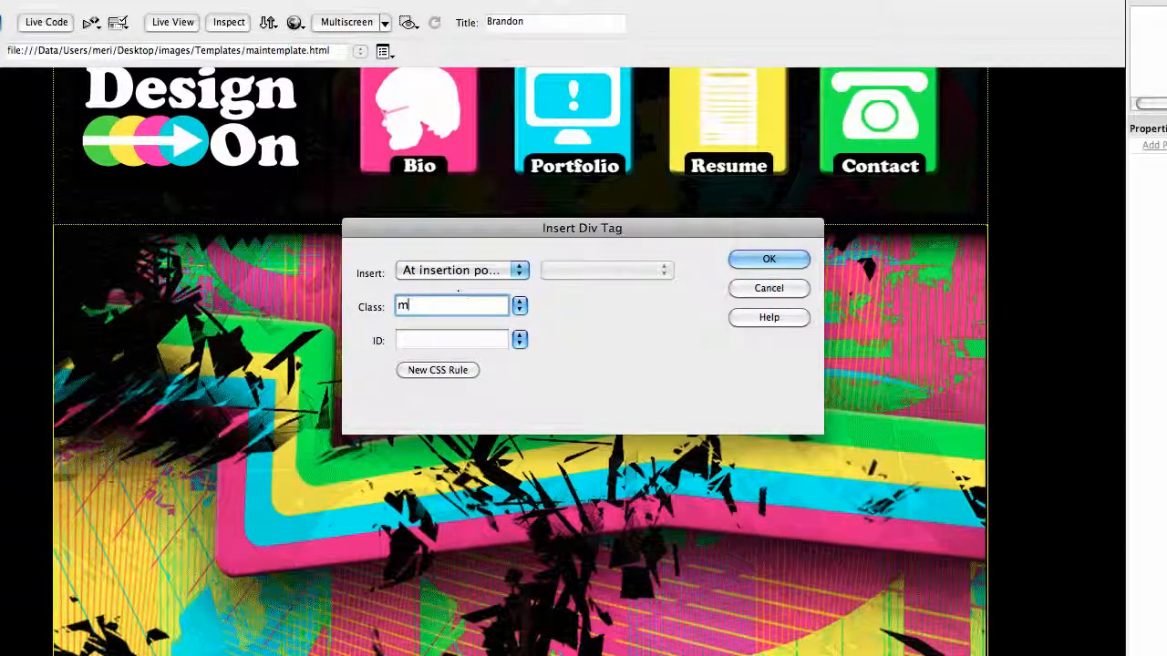
text(yTextArea)
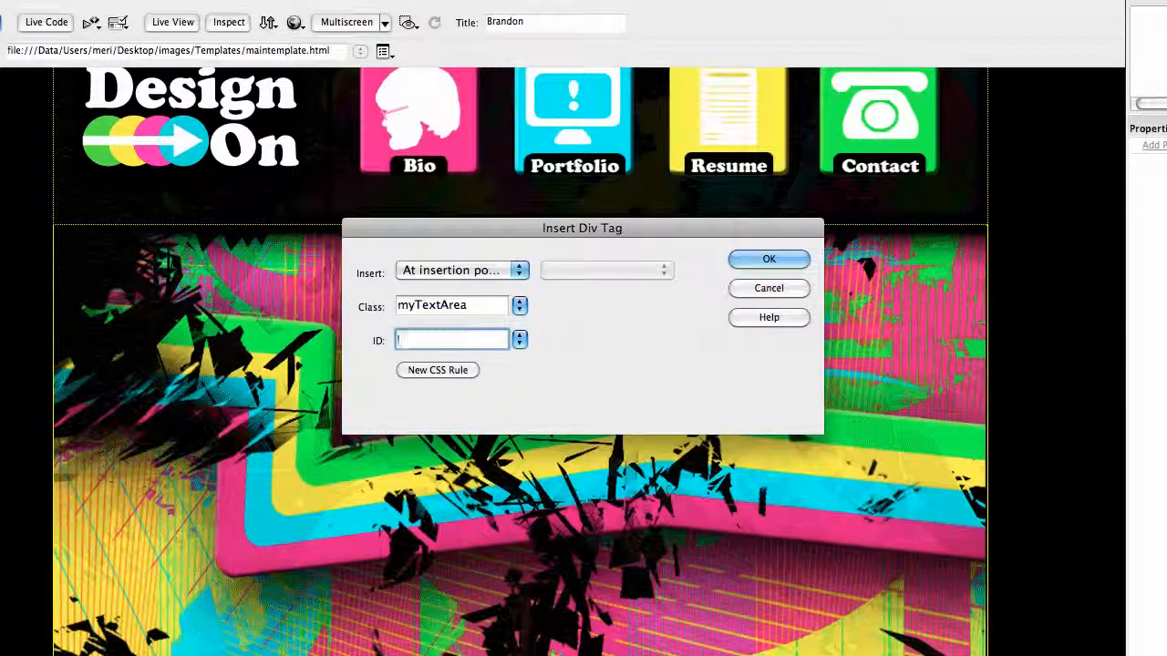
text(TextAre)
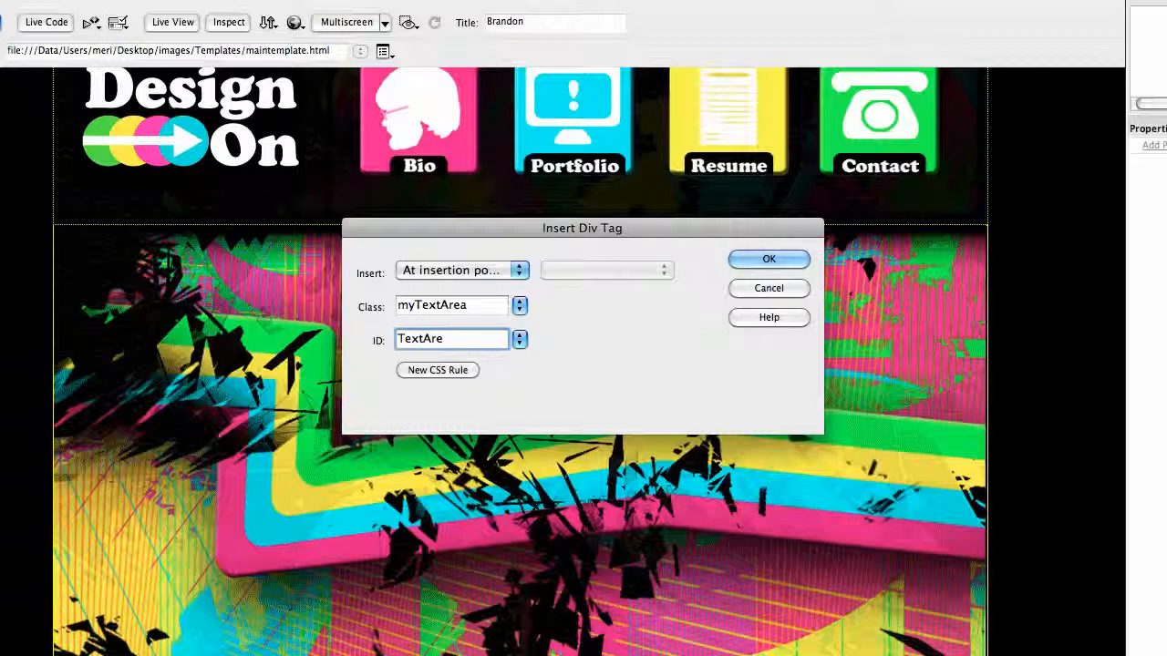
click(437, 370)
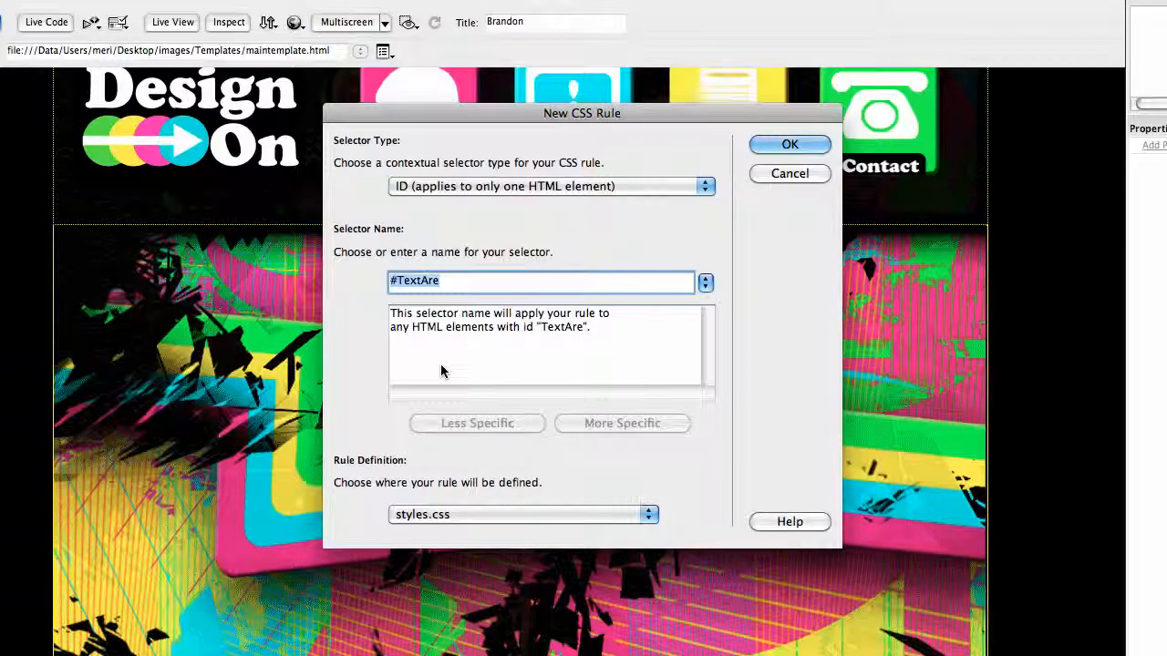
mouse_move(492, 269)
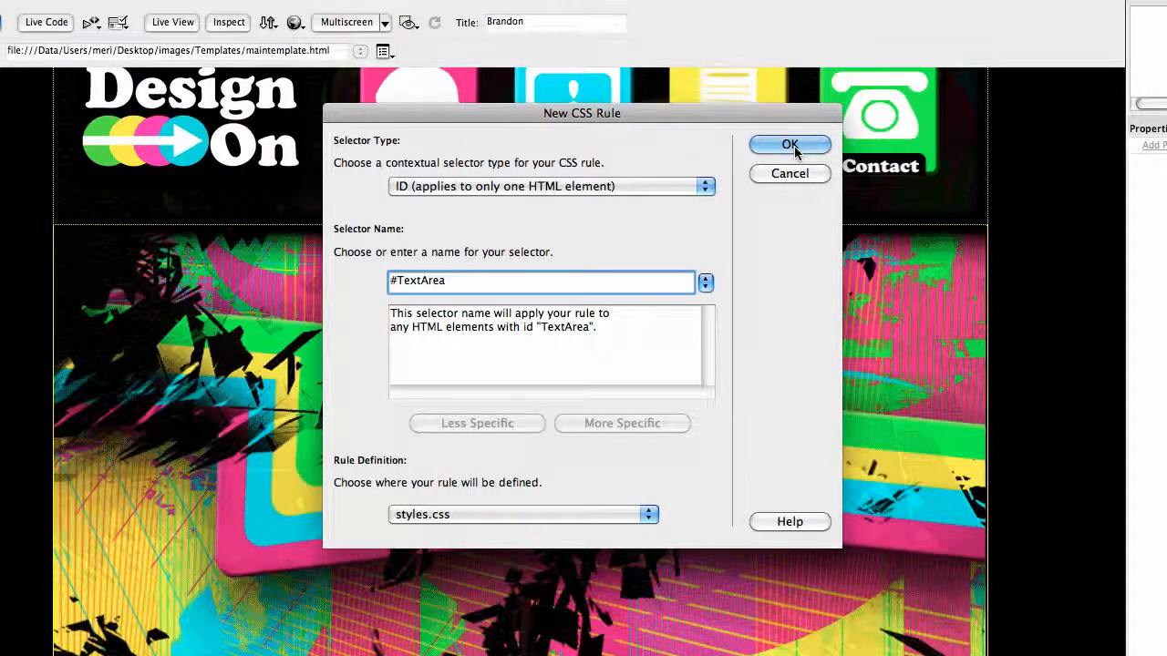
- Confirm the #TextArea ID selector rule defined in styles.css
click(789, 145)
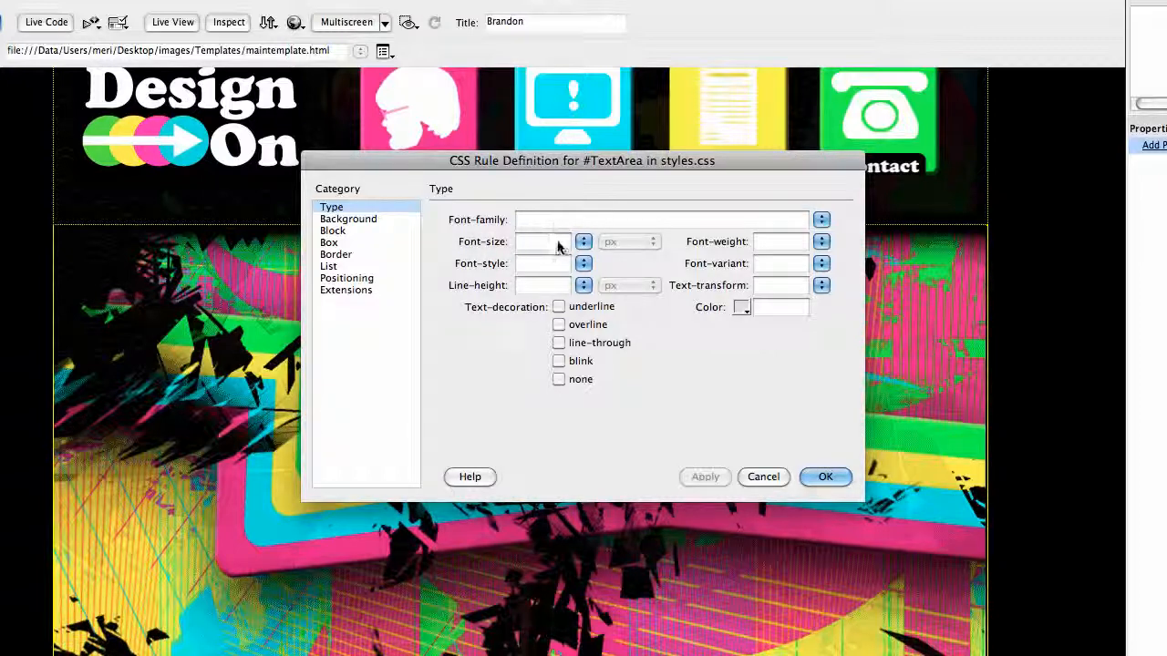
- Set #TextArea type to 1.1em Verdana, Geneva, sans-serif, color #FFF, bold weight
click(538, 242)
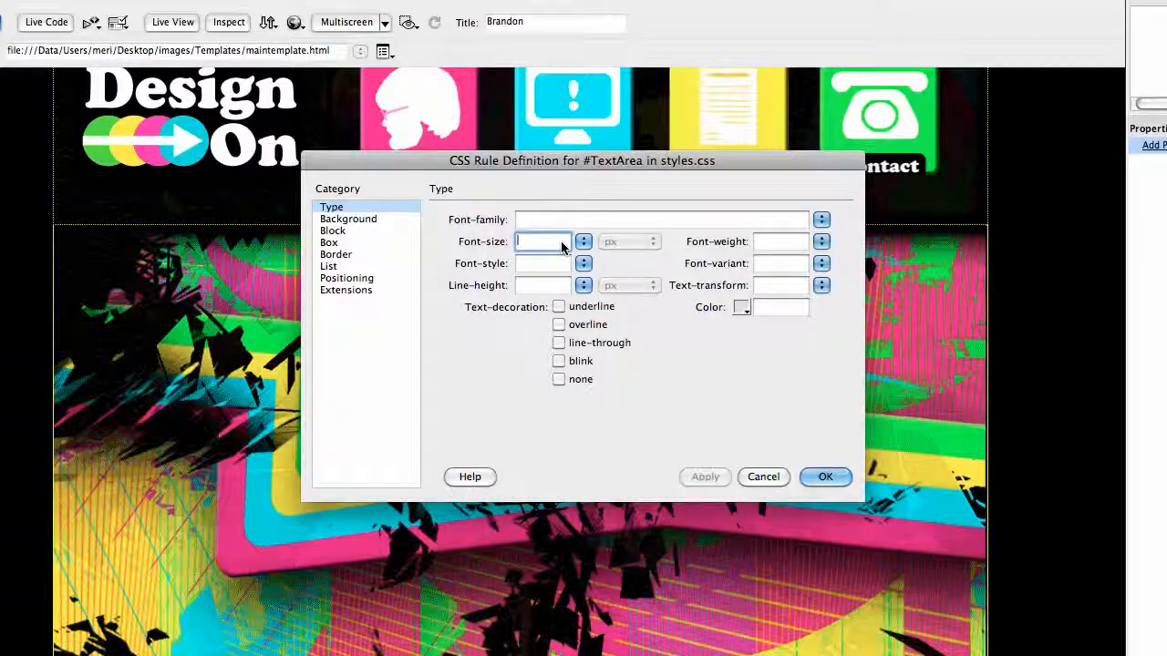
text(1.1)
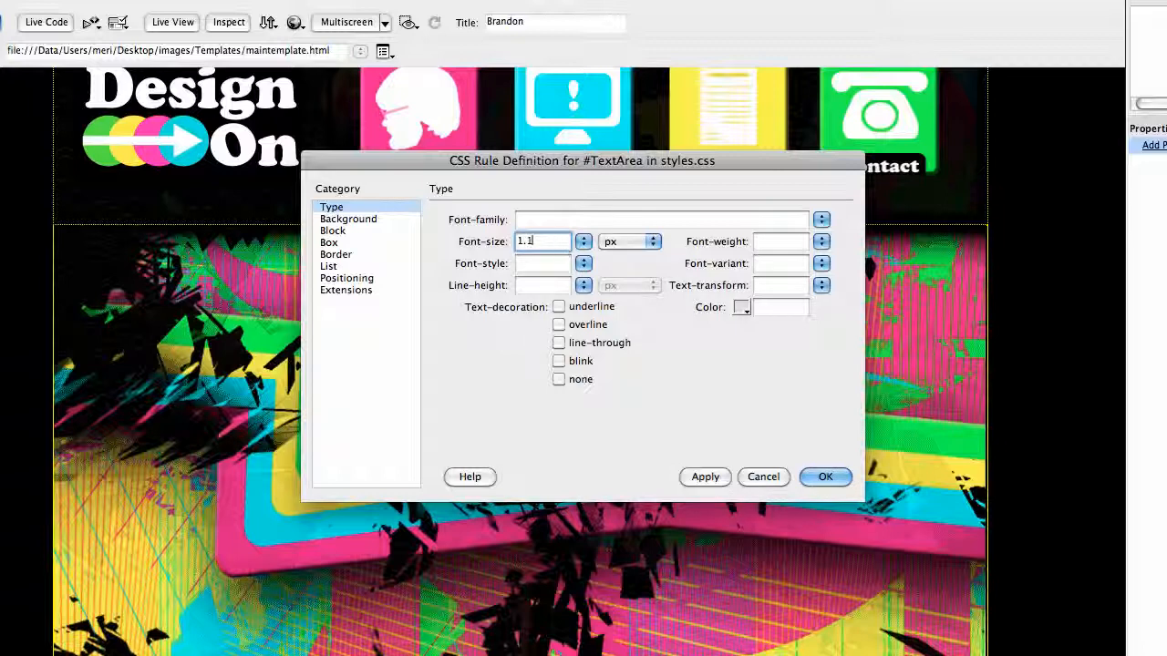
click(652, 240)
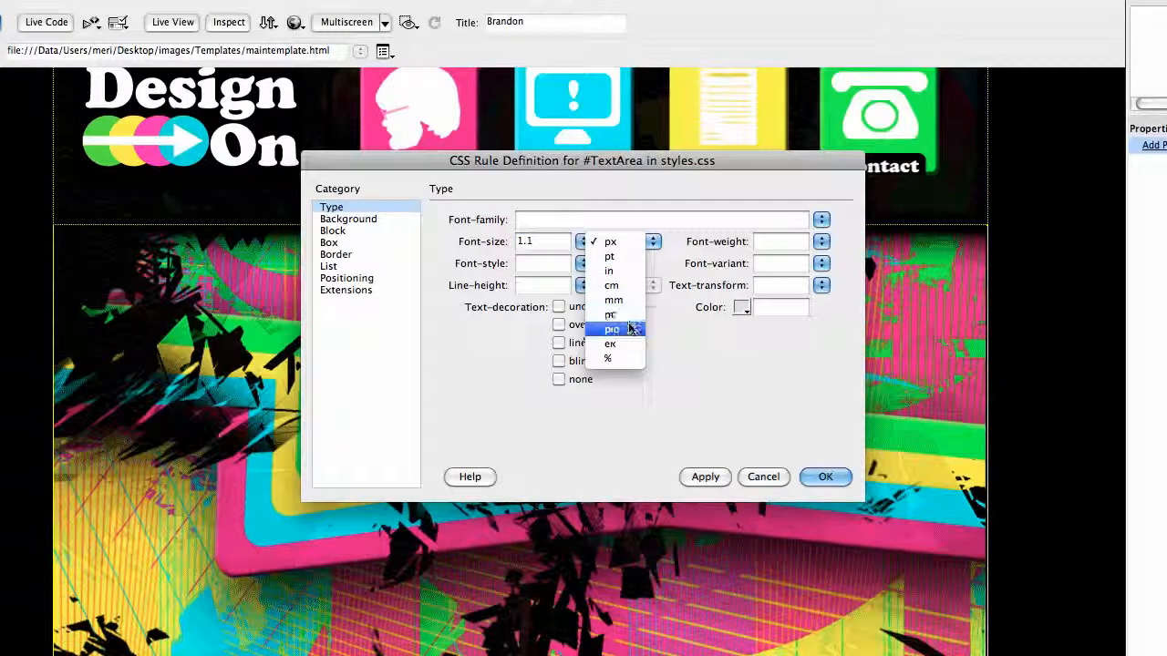
click(610, 344)
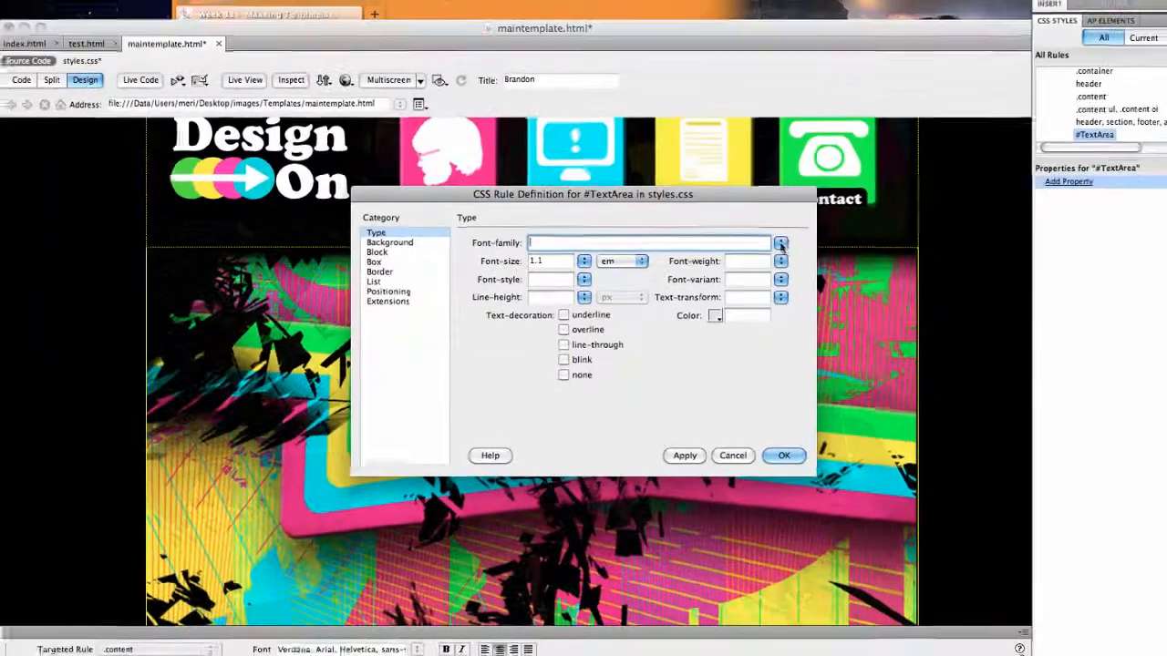
click(781, 242)
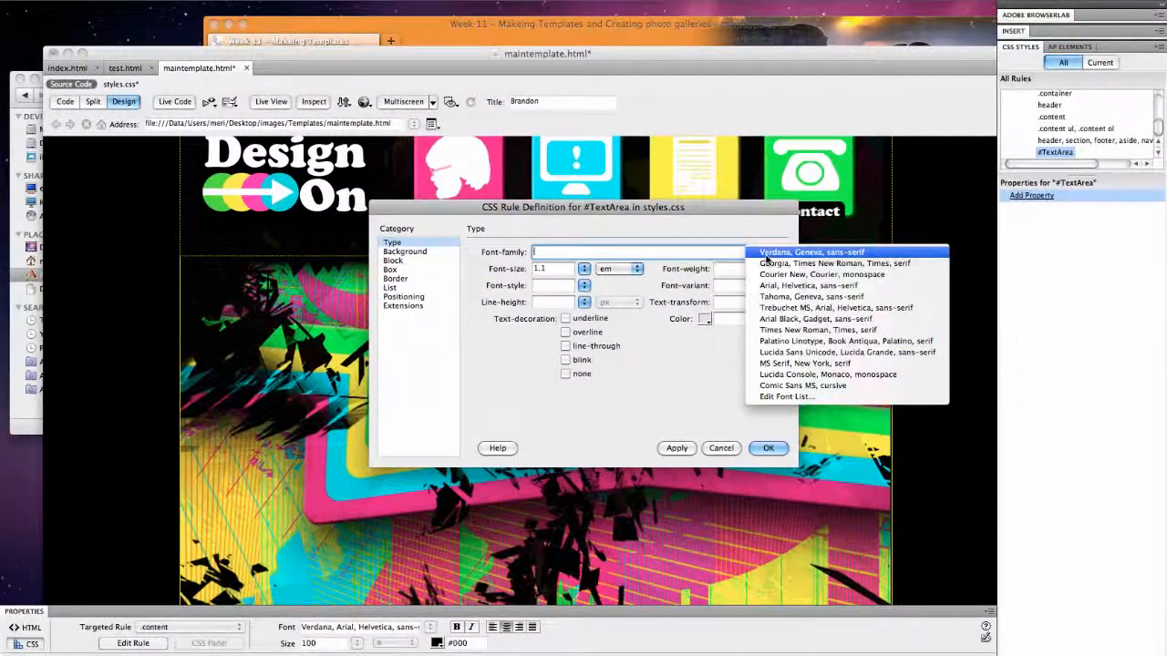
click(810, 252)
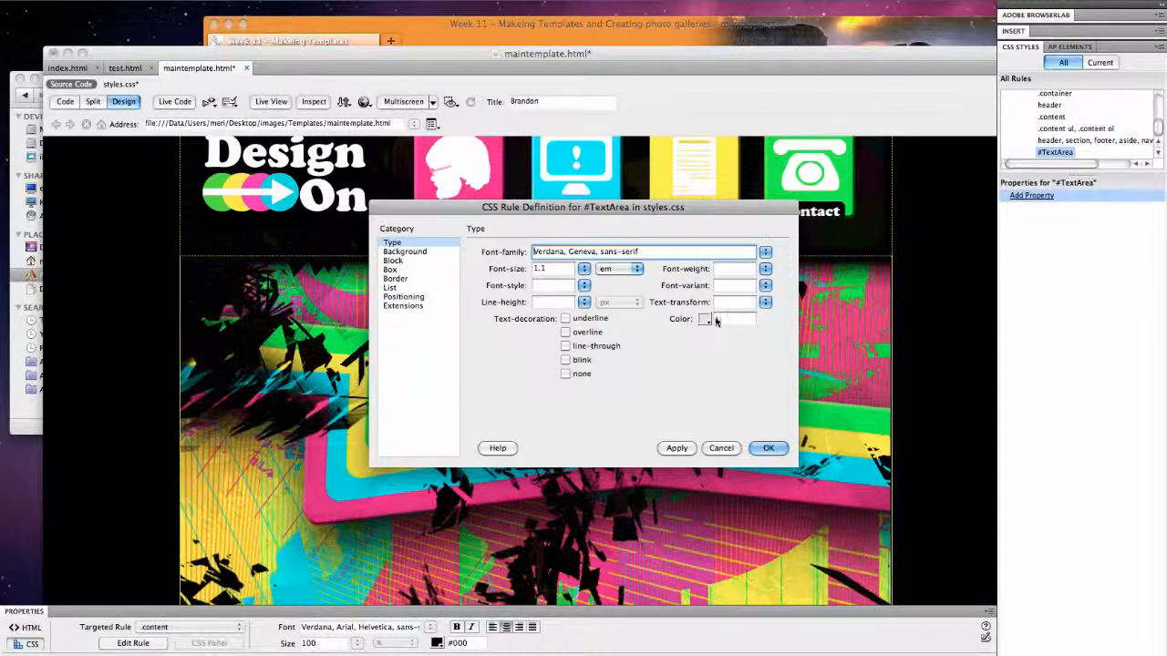
text(#FFF)
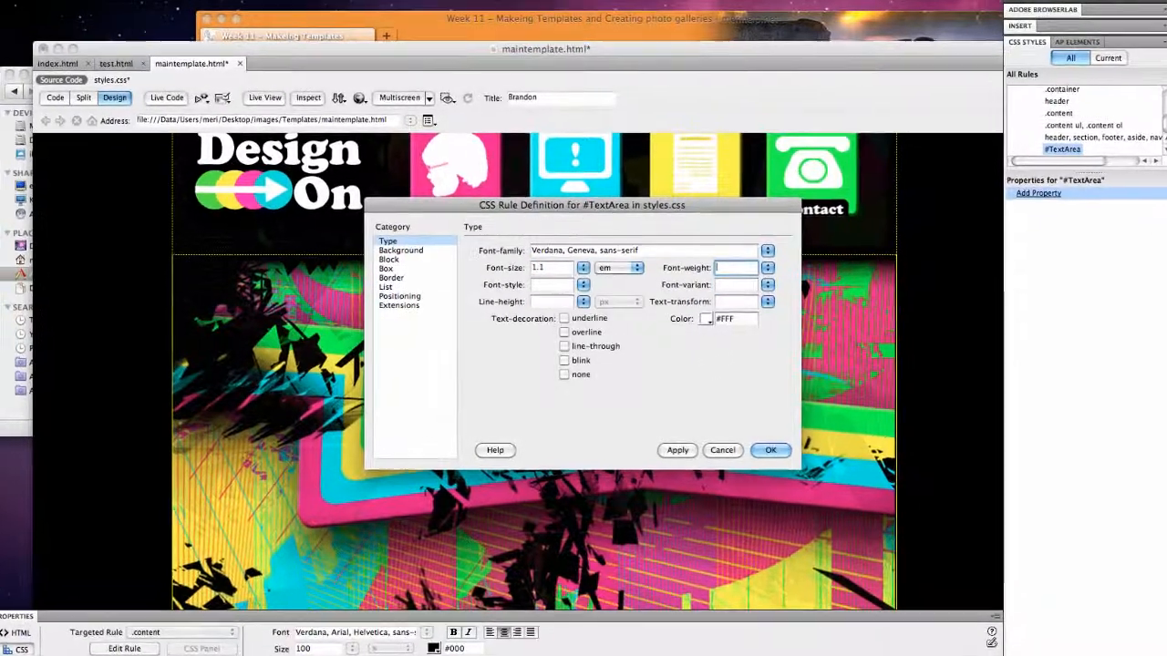
click(767, 267)
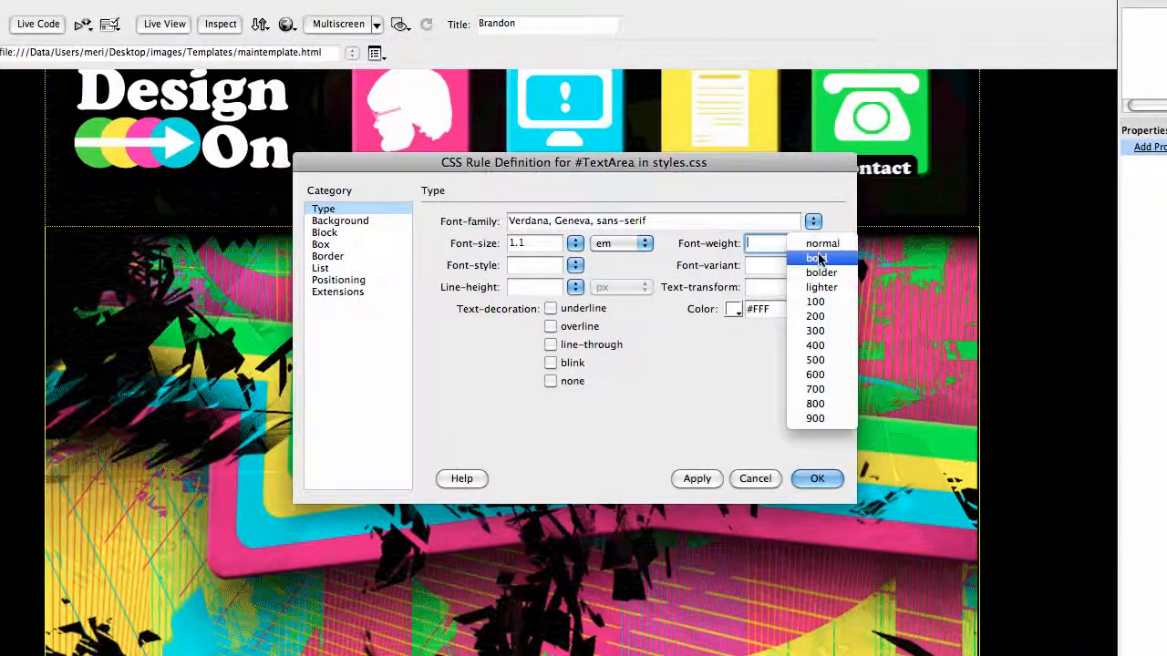
click(340, 221)
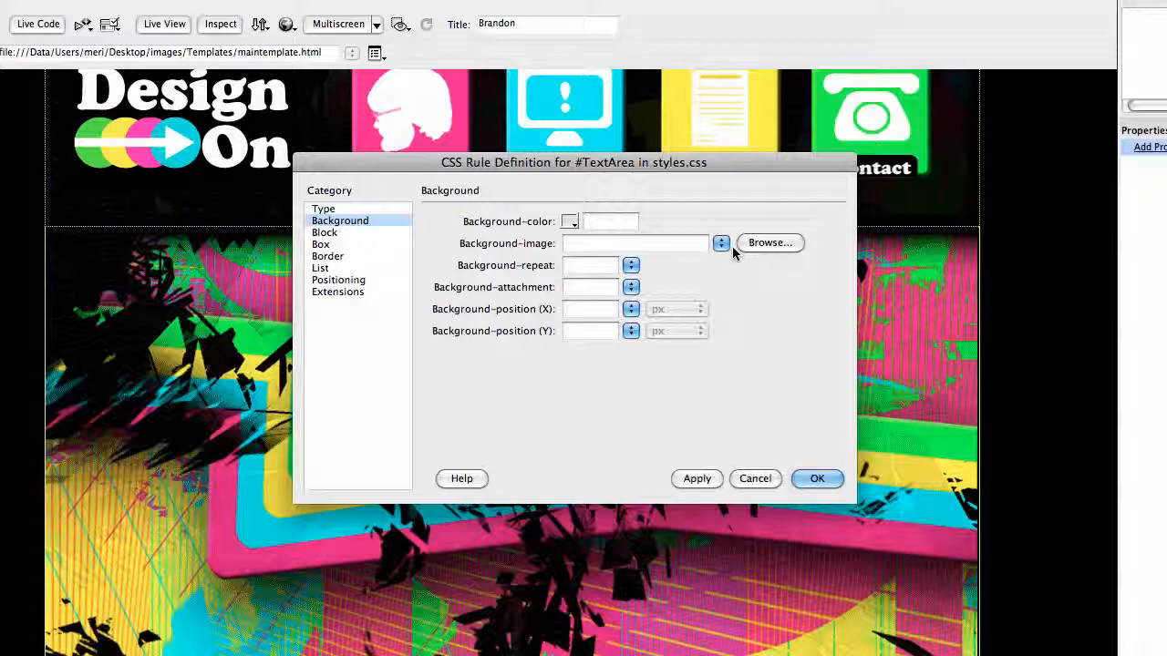
- Choose TextTile.png from the site's images folder as the background image
click(770, 242)
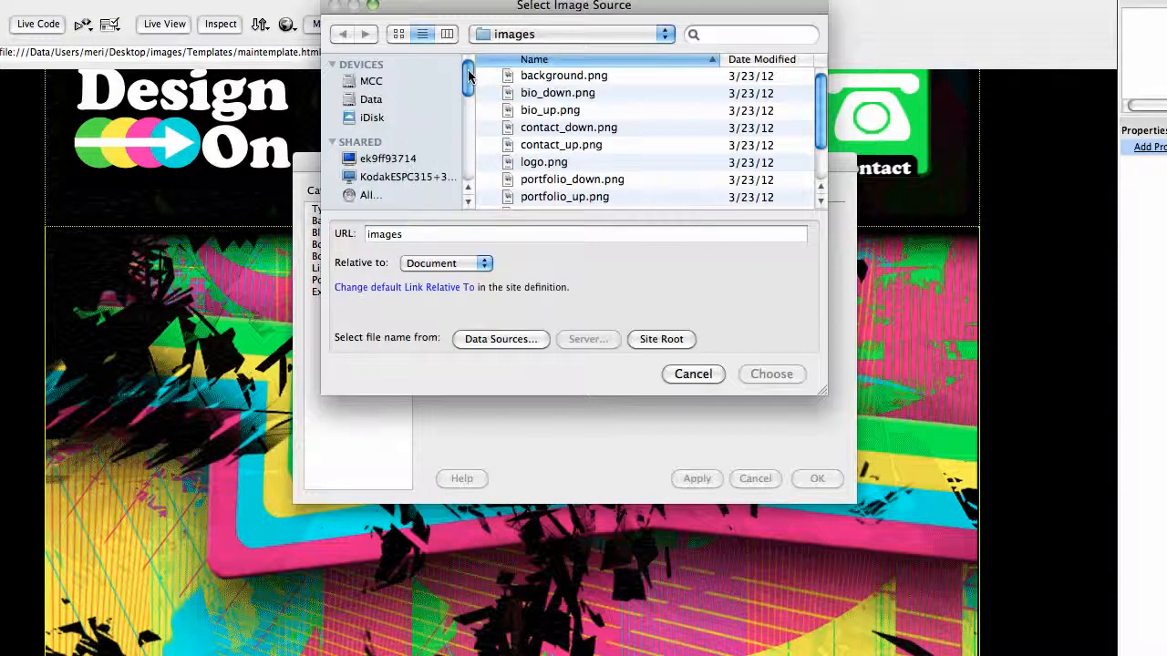
scroll(down, 3)
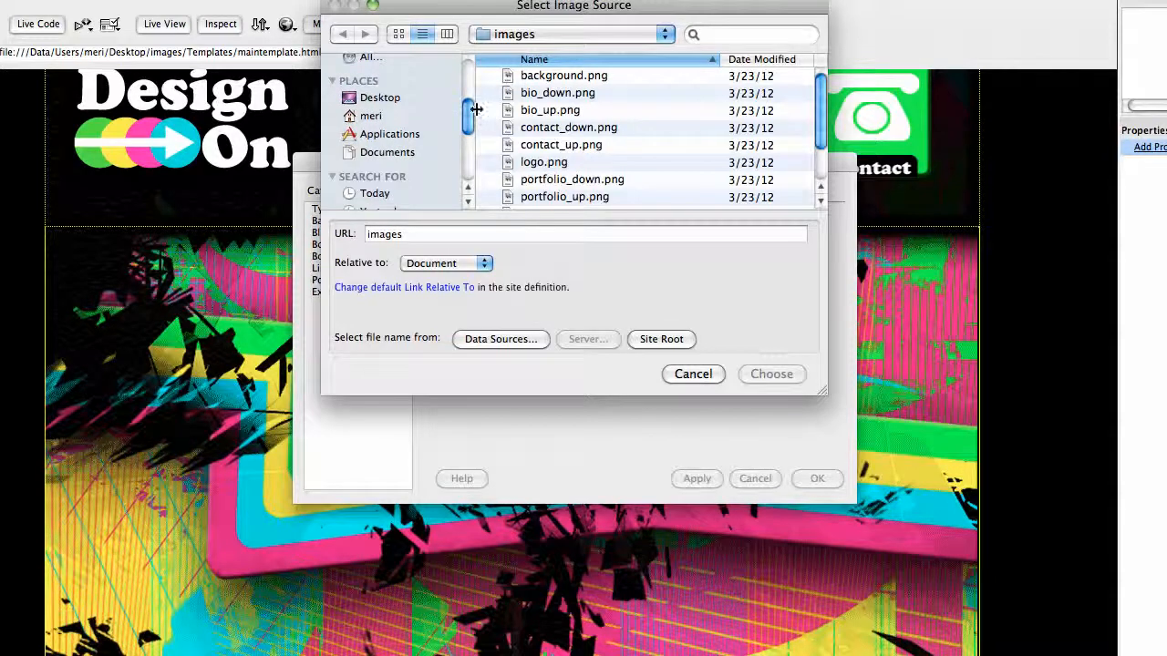
click(381, 98)
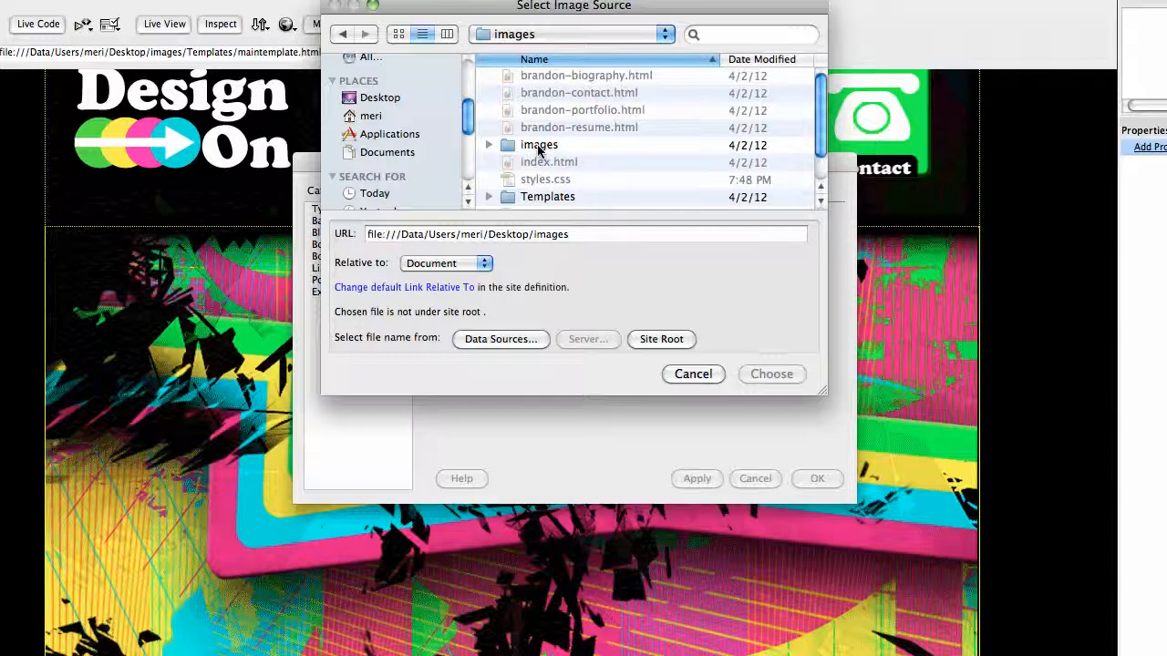
double_click(539, 144)
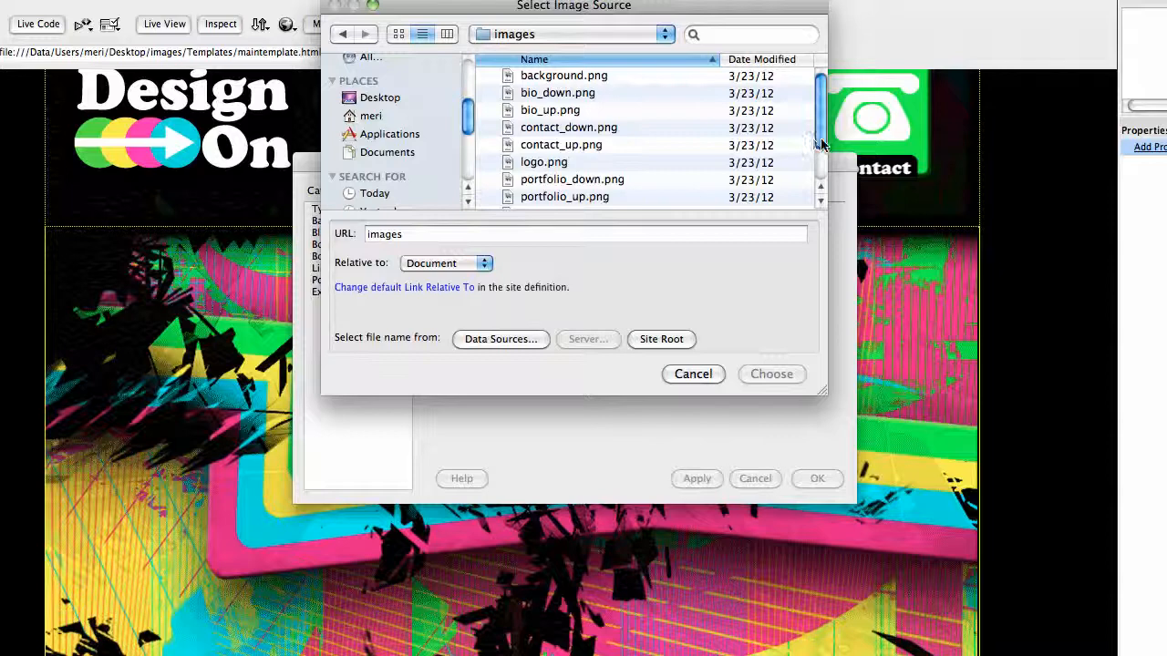
scroll(down, 3)
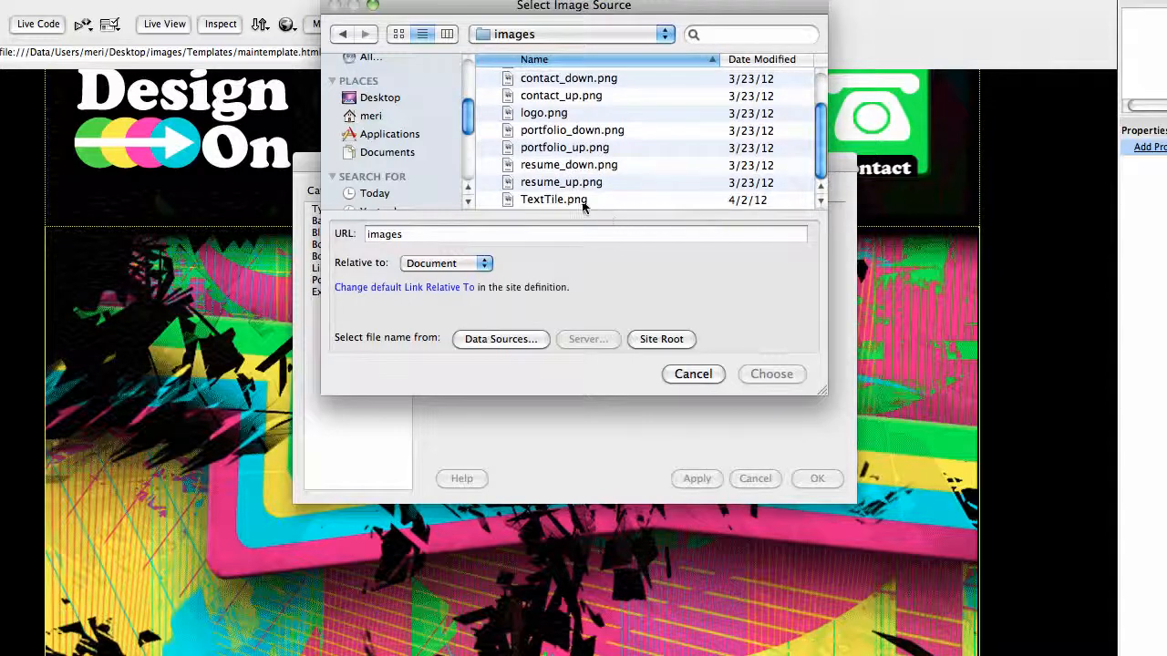
click(553, 198)
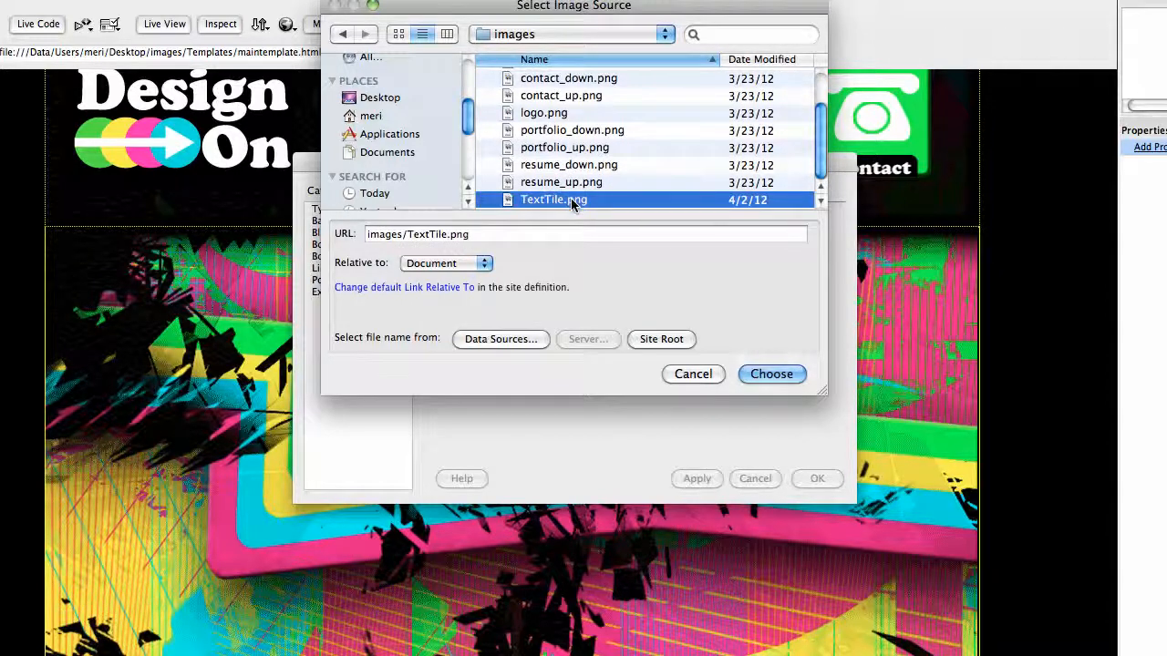
click(771, 374)
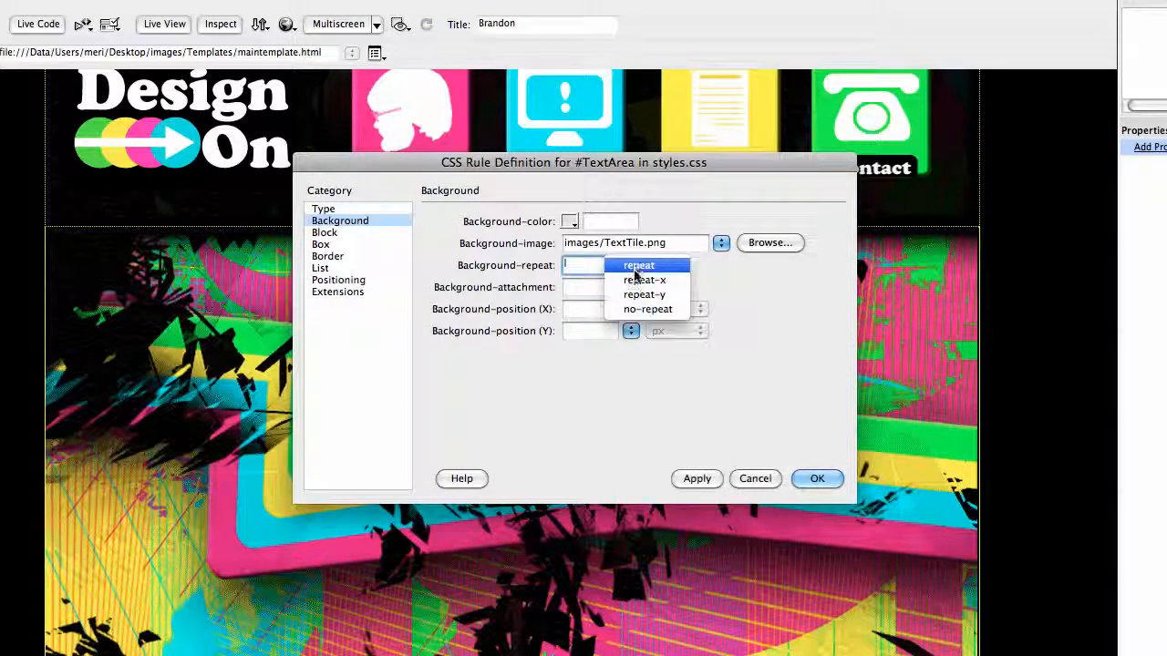
- Set Background-repeat to repeat and move to the Box category
click(638, 265)
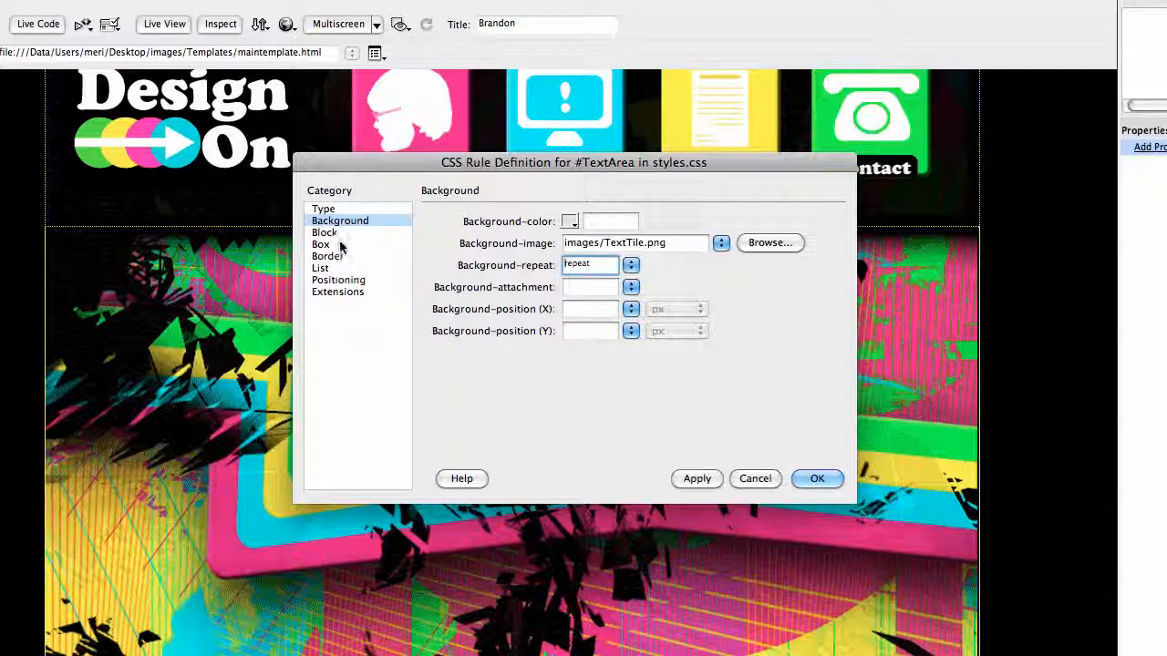
click(321, 244)
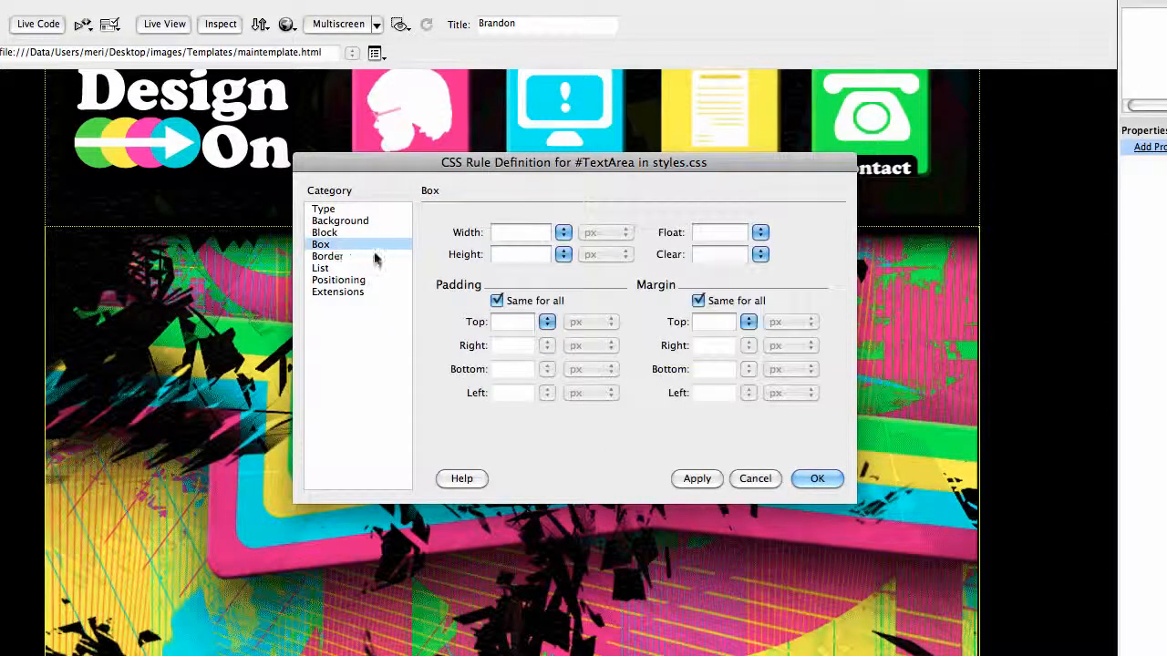
- Set box width 900, height 500, and left and right positions of 62
click(519, 232)
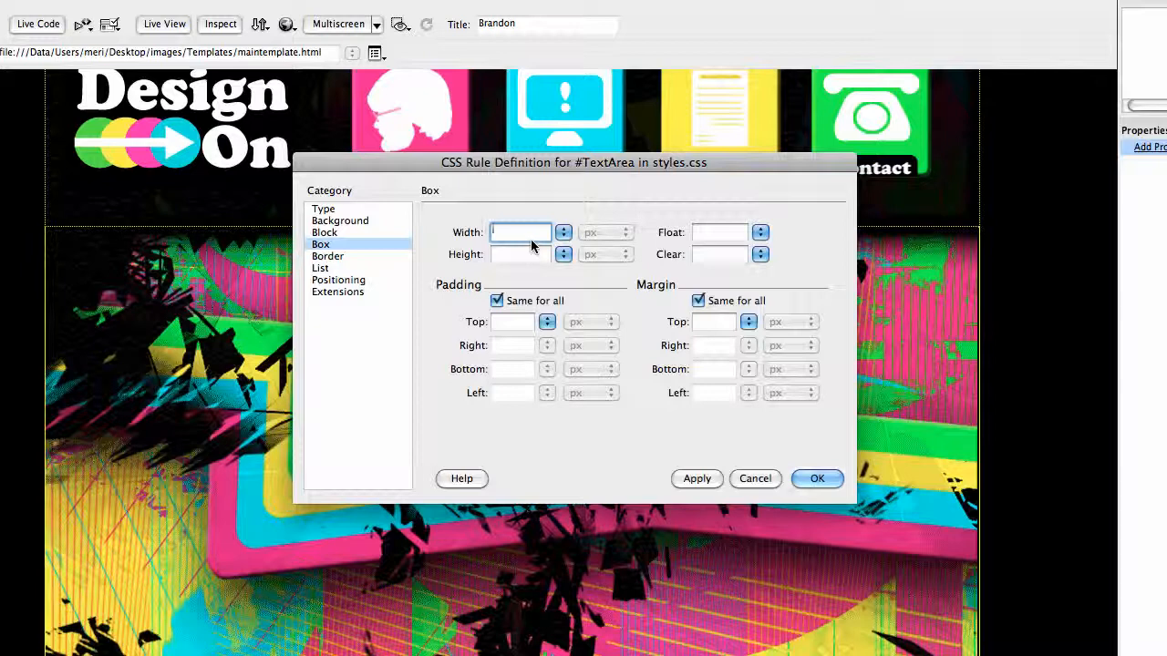
text(900)
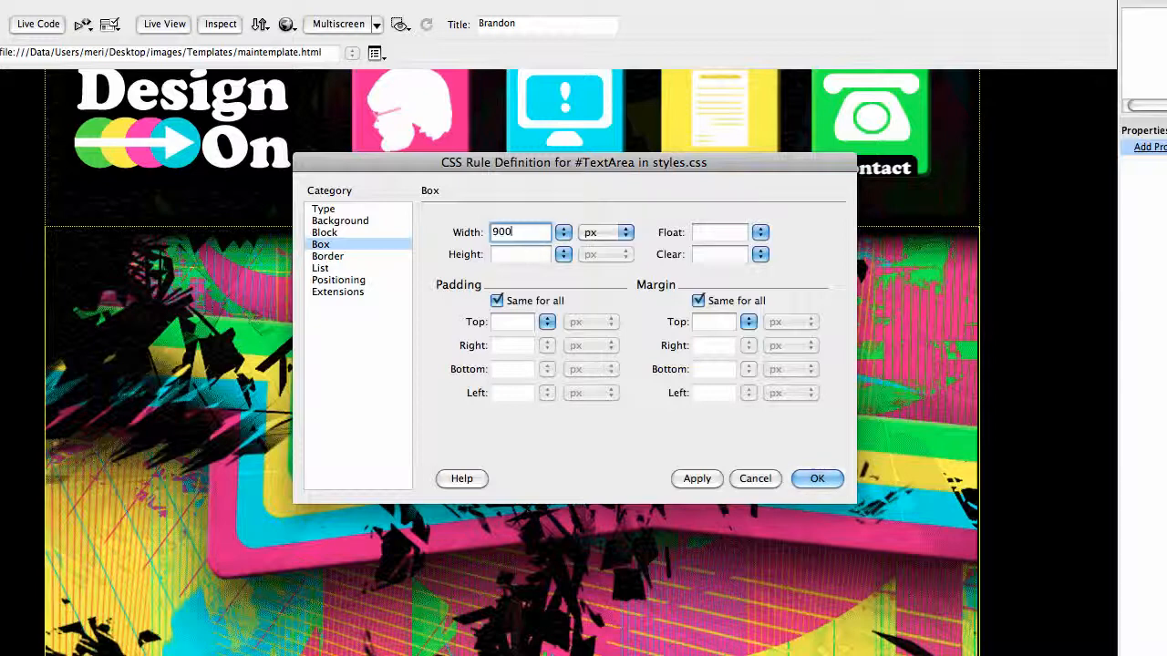
click(519, 253)
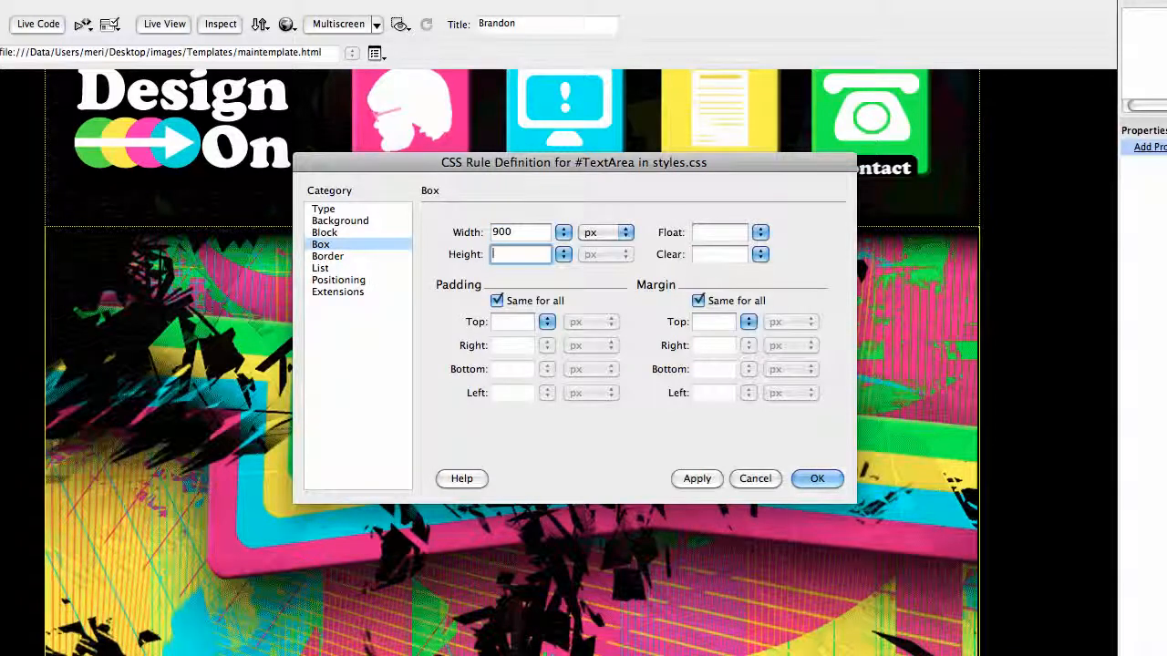
text(500)
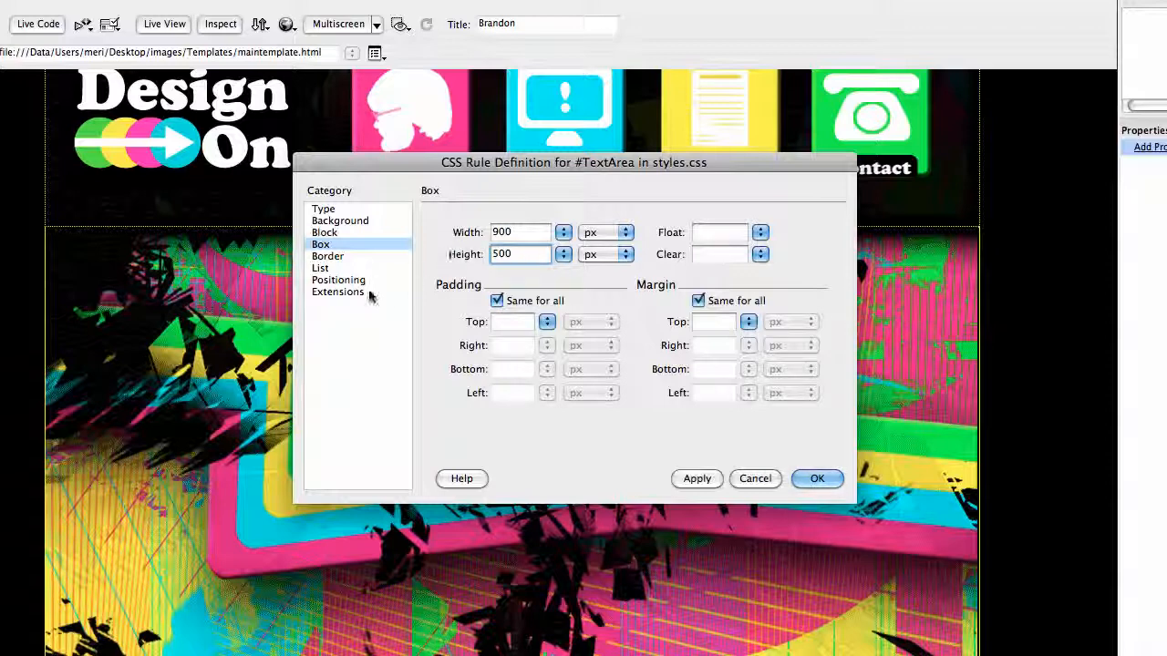
click(339, 280)
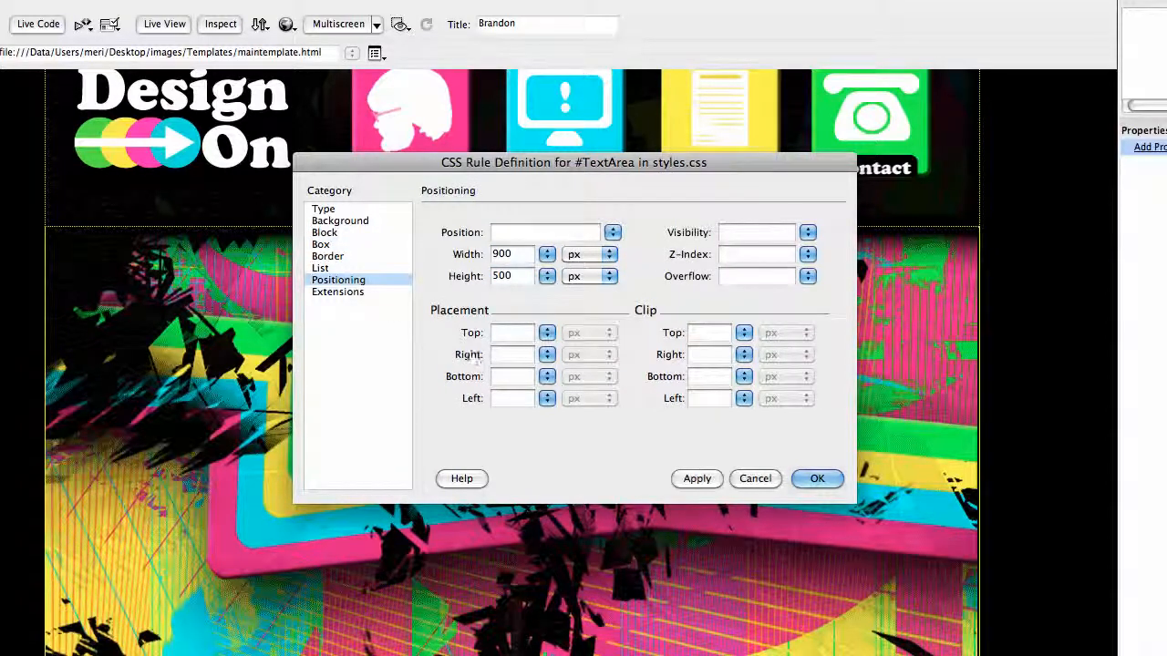
click(511, 398)
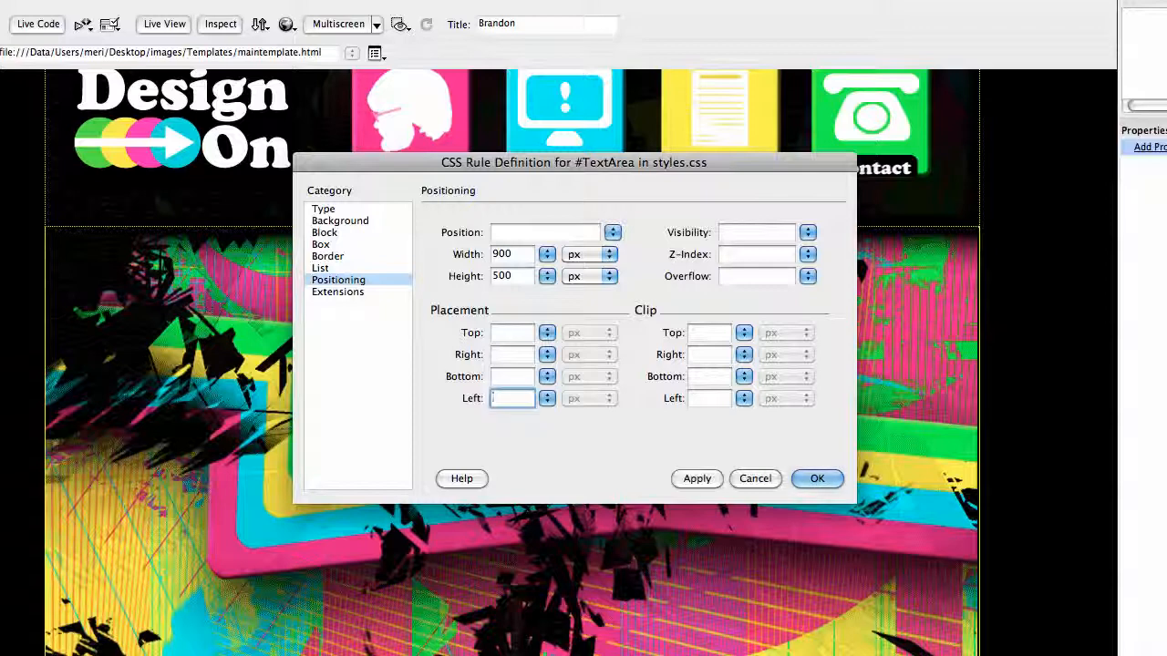
text(62)
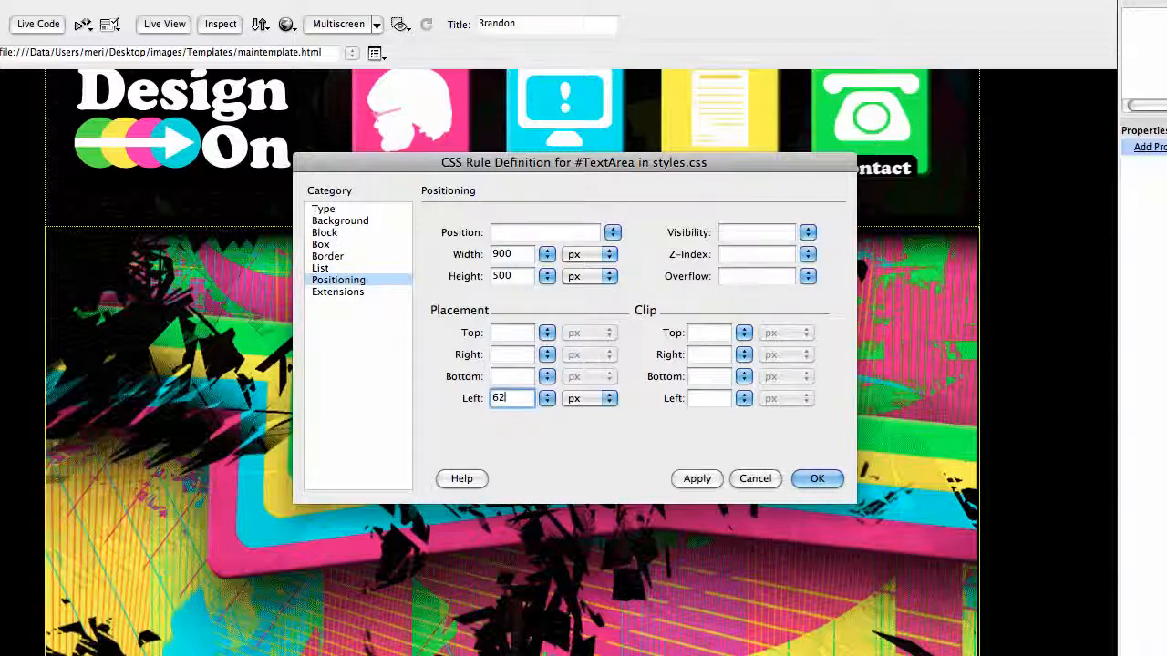
click(513, 332)
text(62)
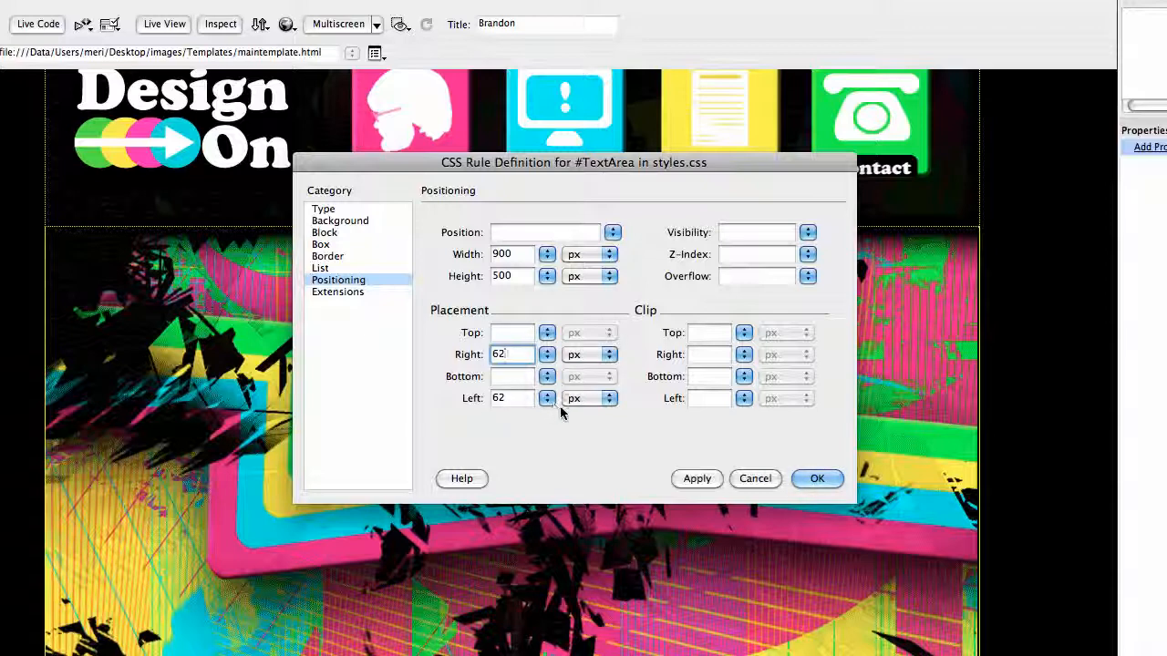
- Apply and confirm the #TextArea rule, then insert the TextArea div
click(697, 479)
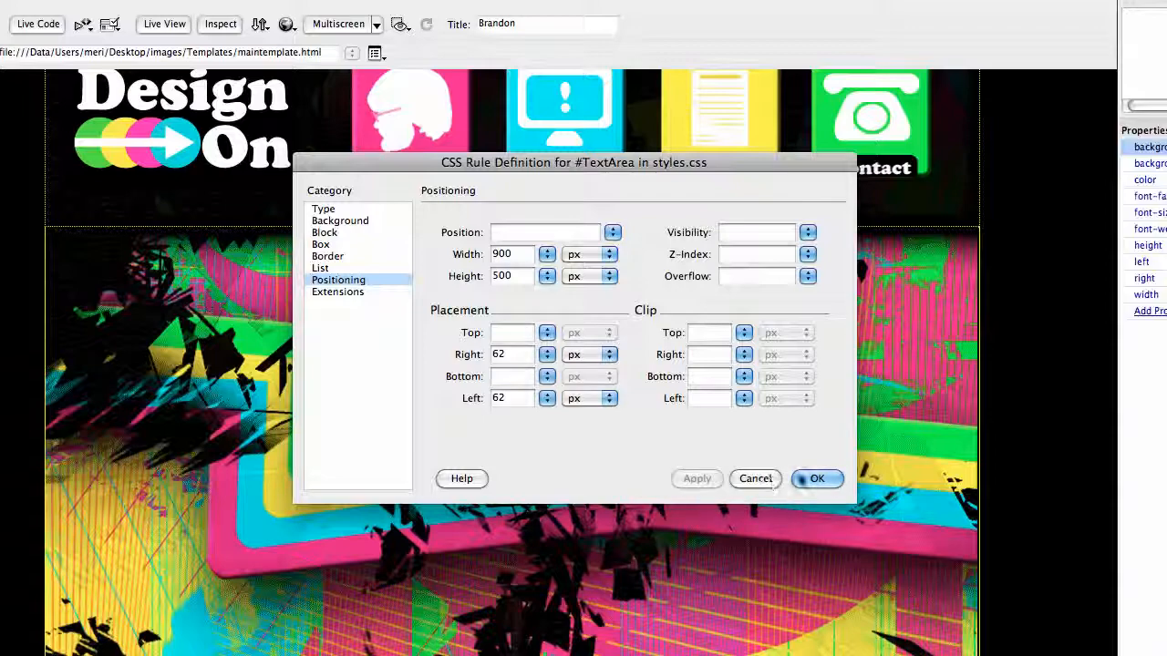
click(816, 479)
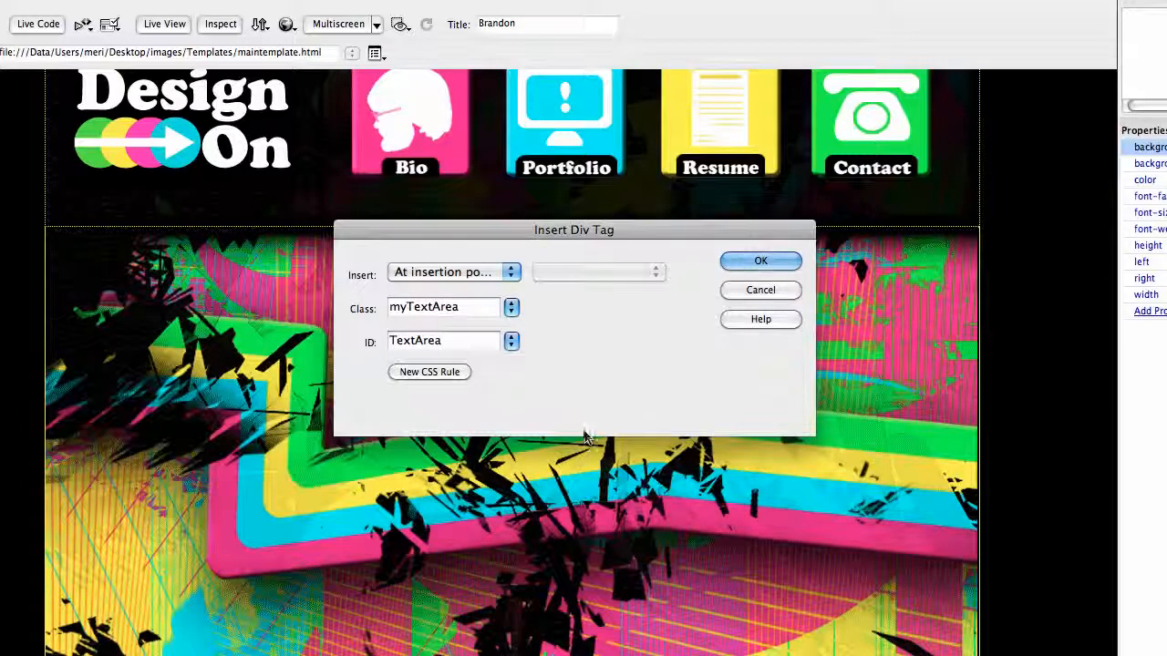
click(760, 261)
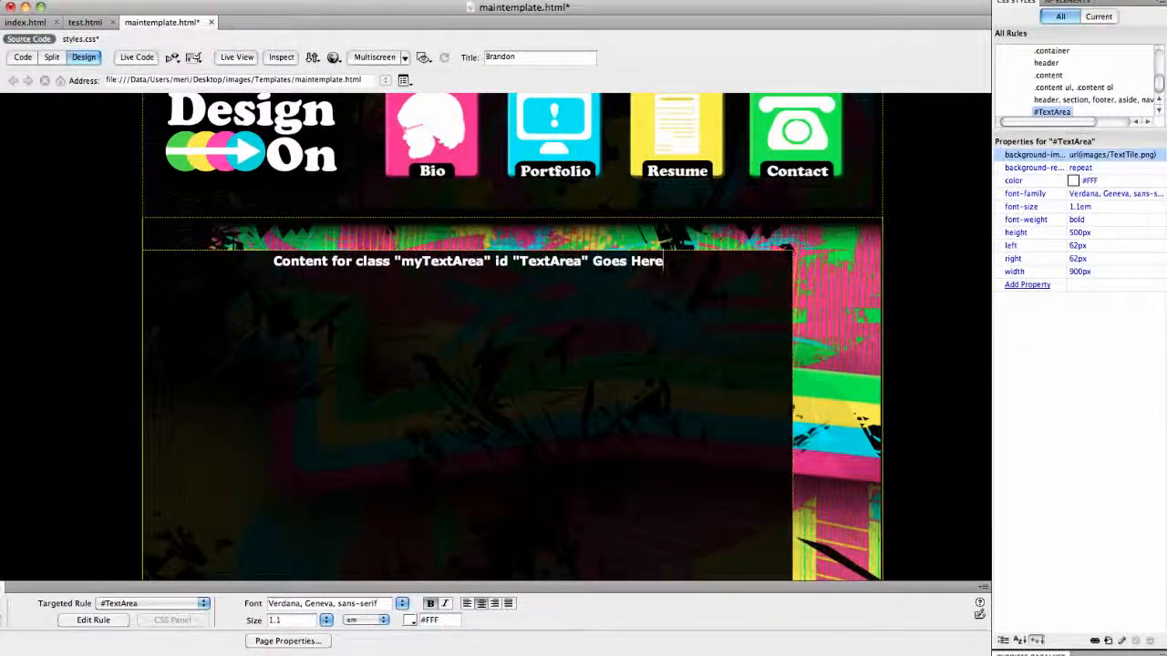
- Edit the #TextArea rule's Positioning, changing Position type to relative, then apply and close
click(1052, 111)
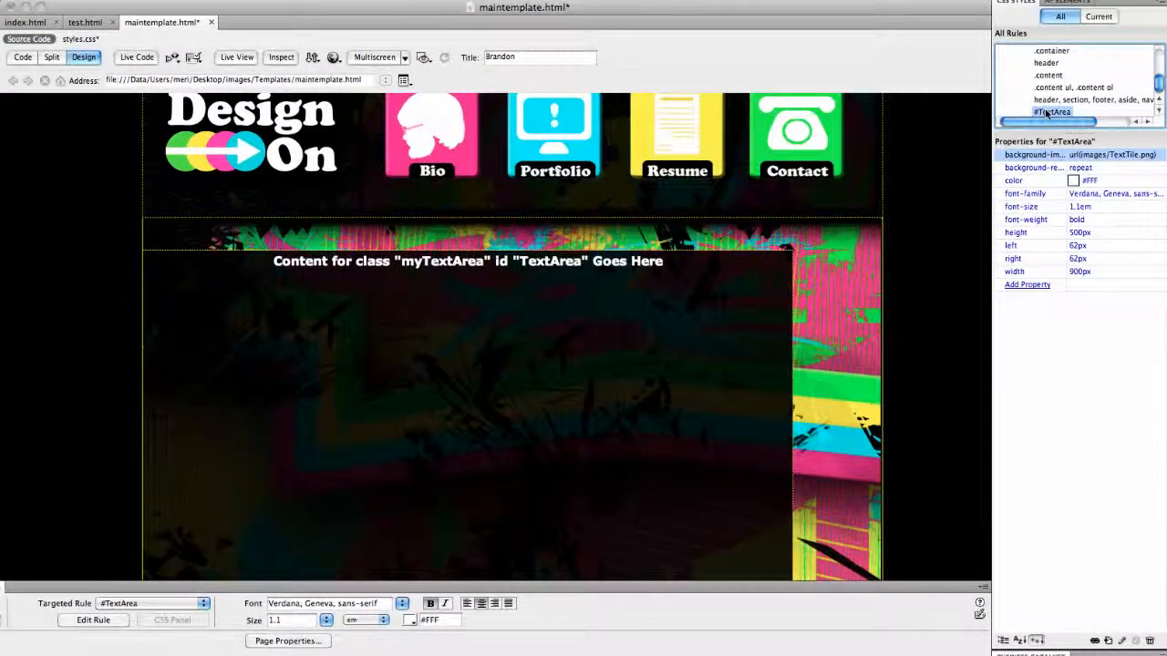
click(93, 620)
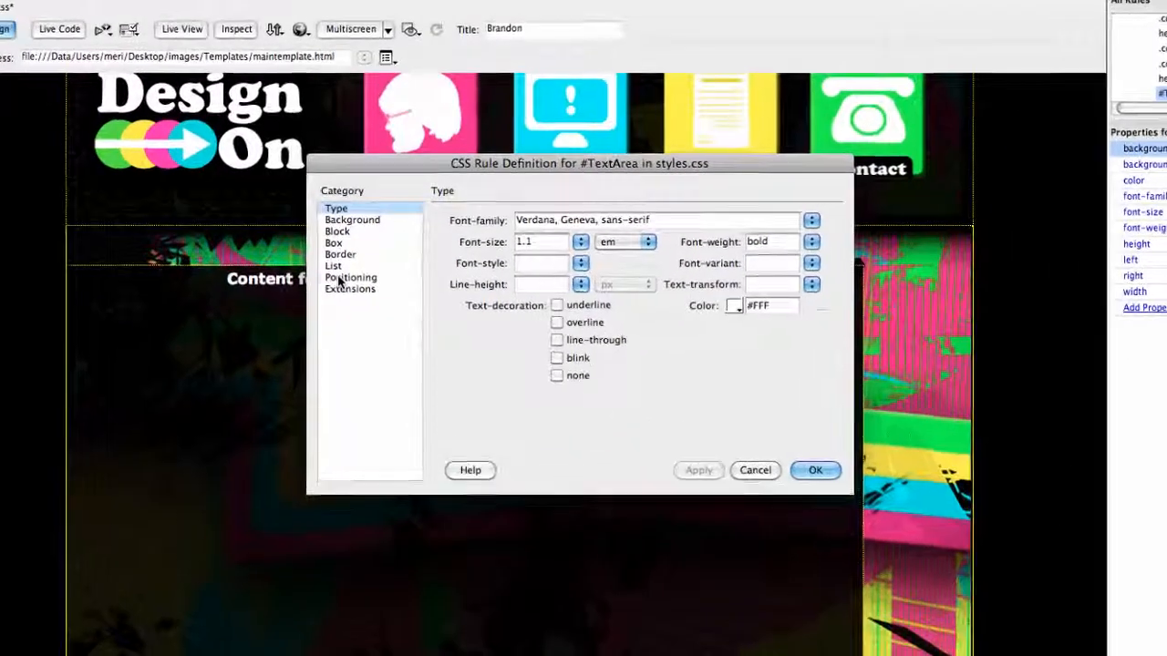
click(350, 278)
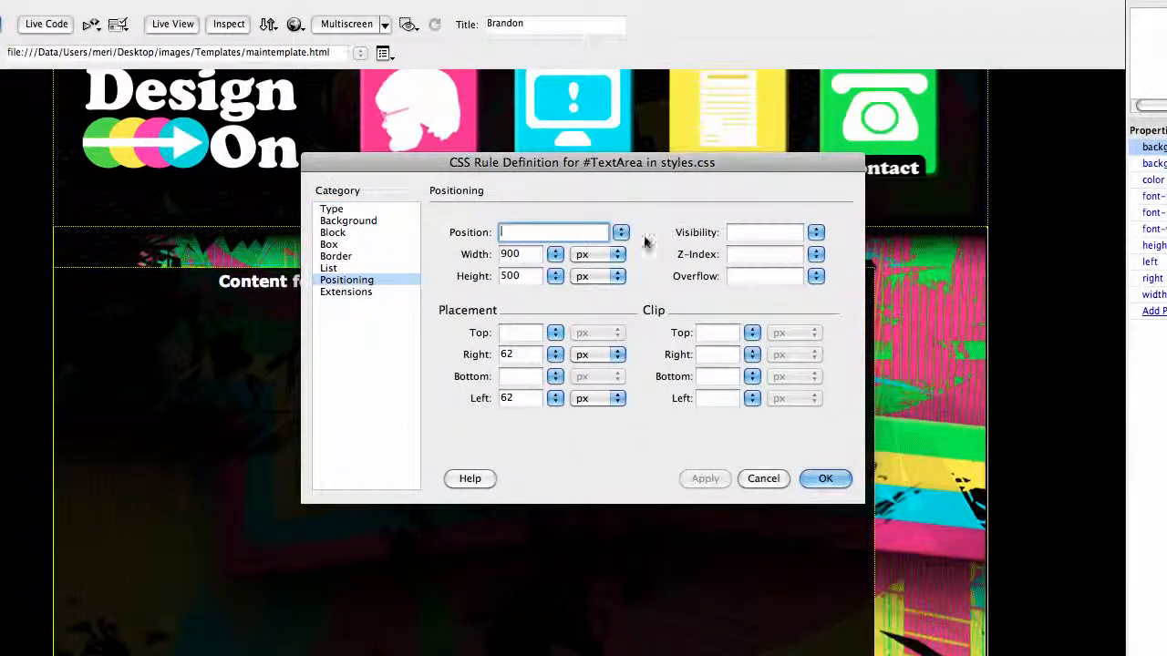
click(621, 231)
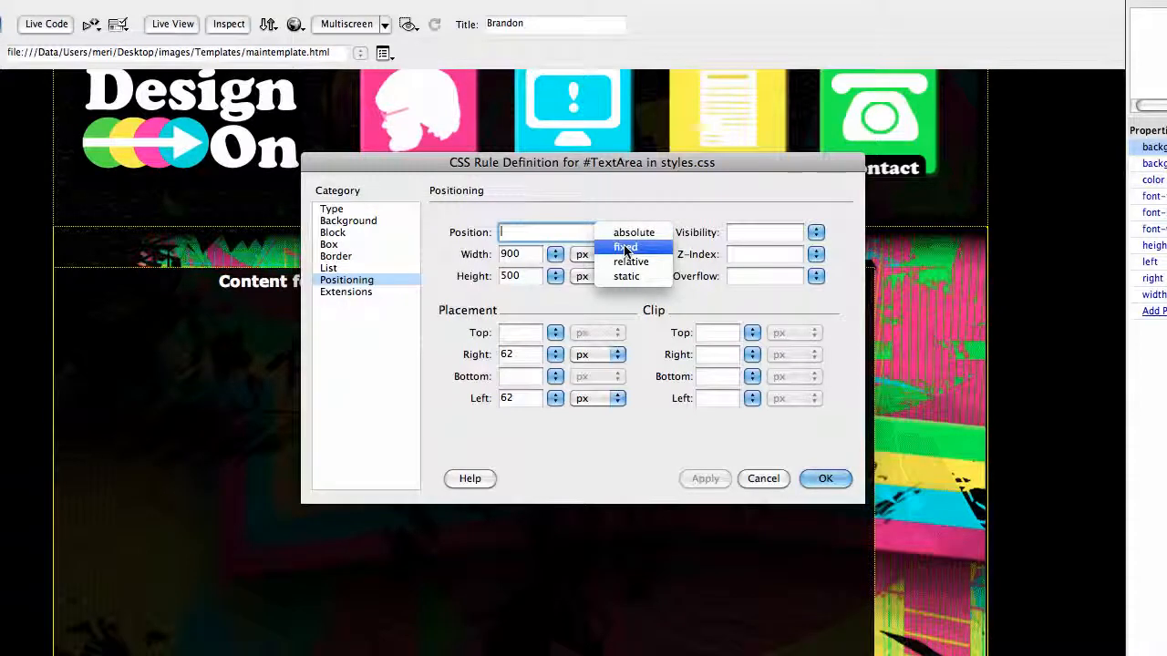
click(626, 247)
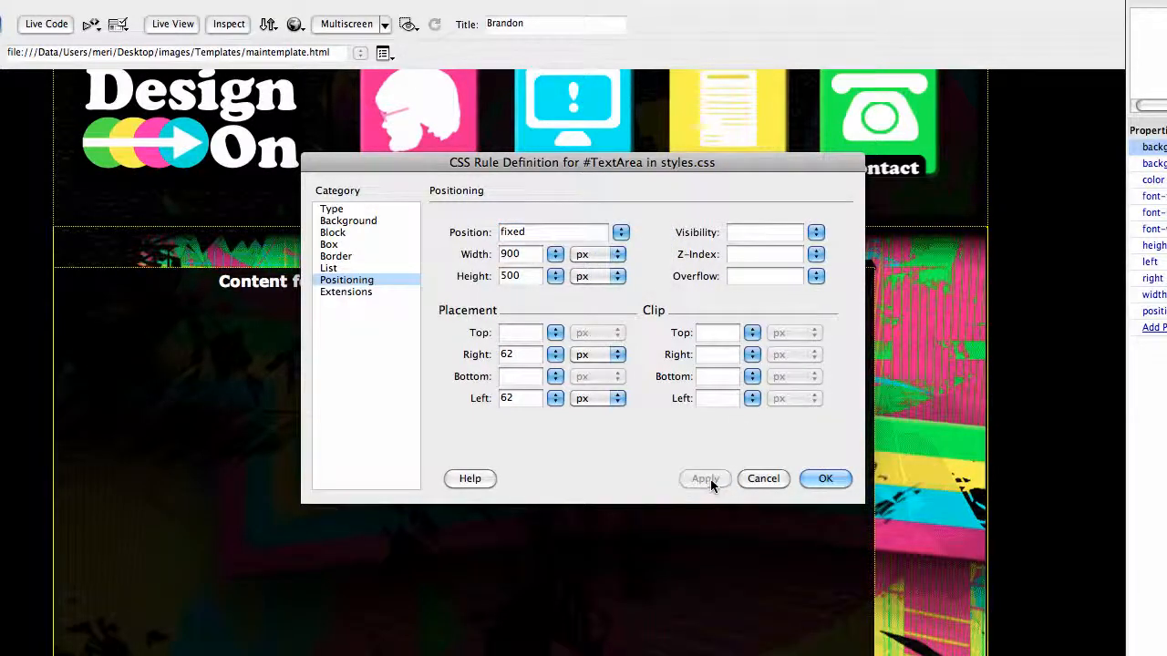
mouse_move(552, 239)
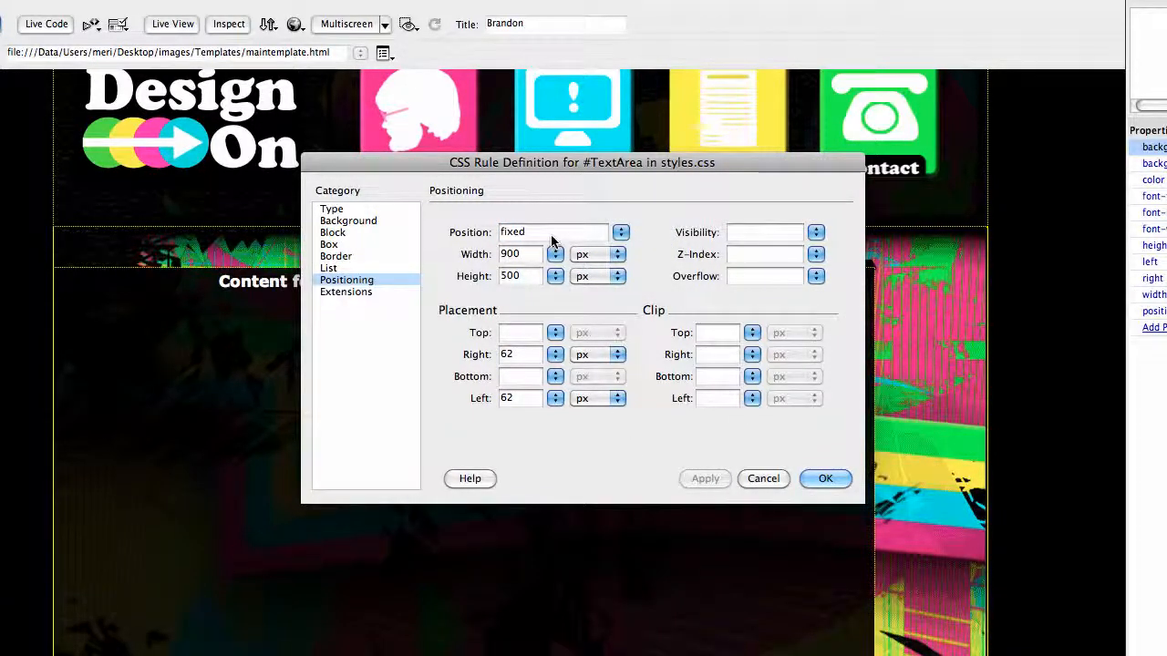
click(621, 231)
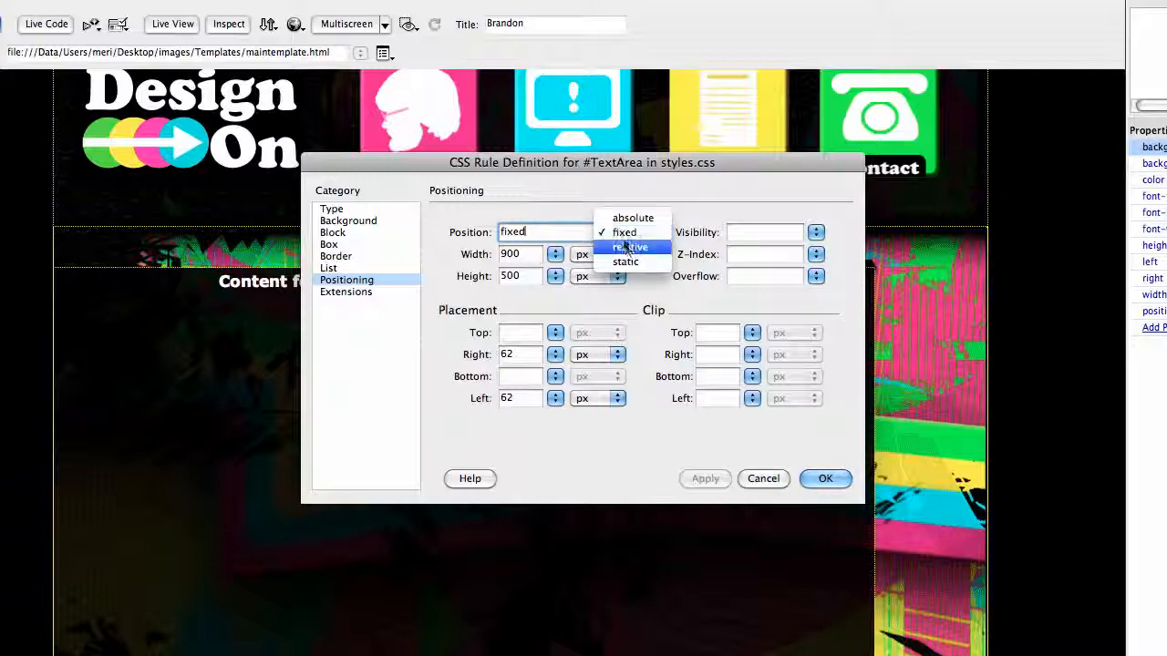
click(631, 247)
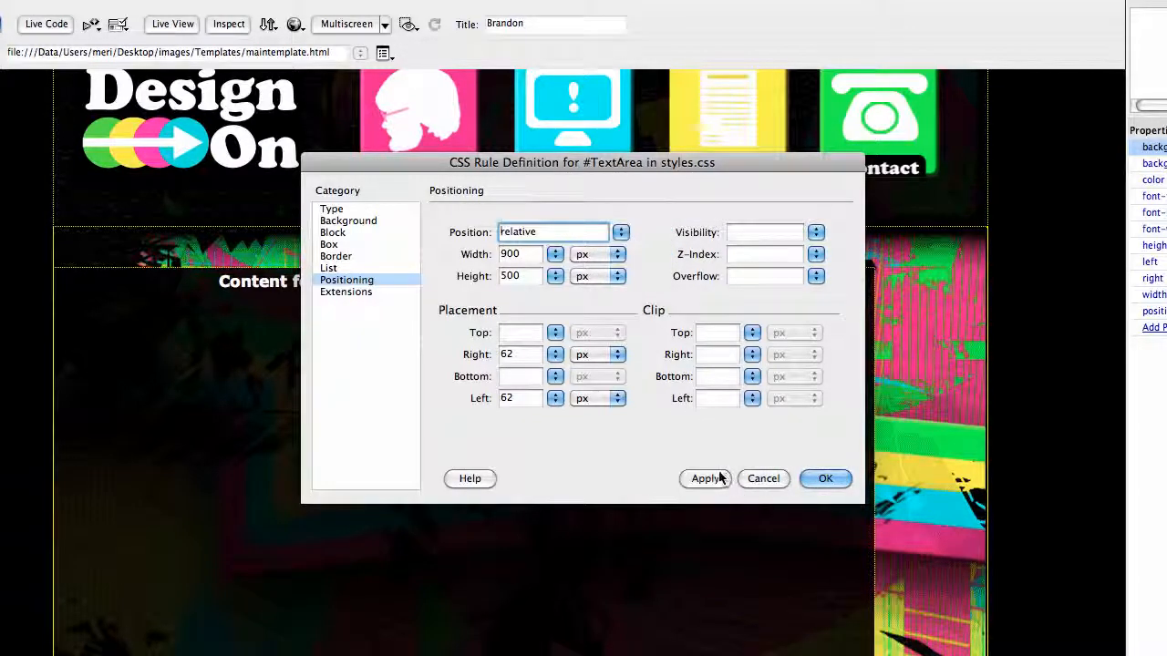
click(704, 479)
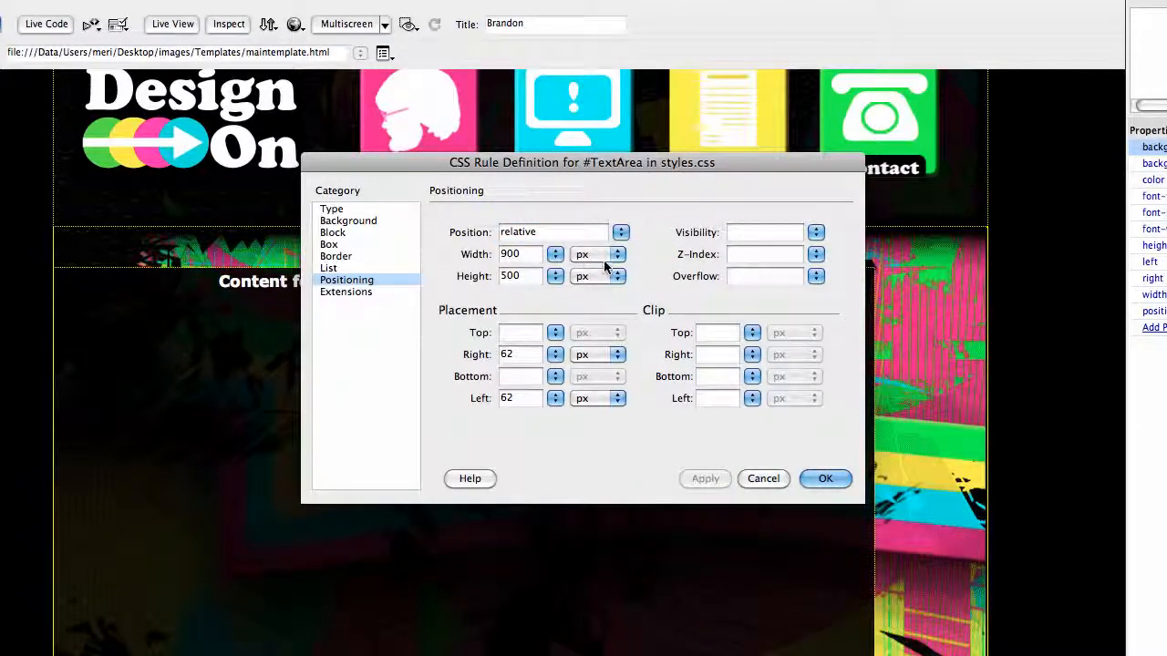
click(553, 232)
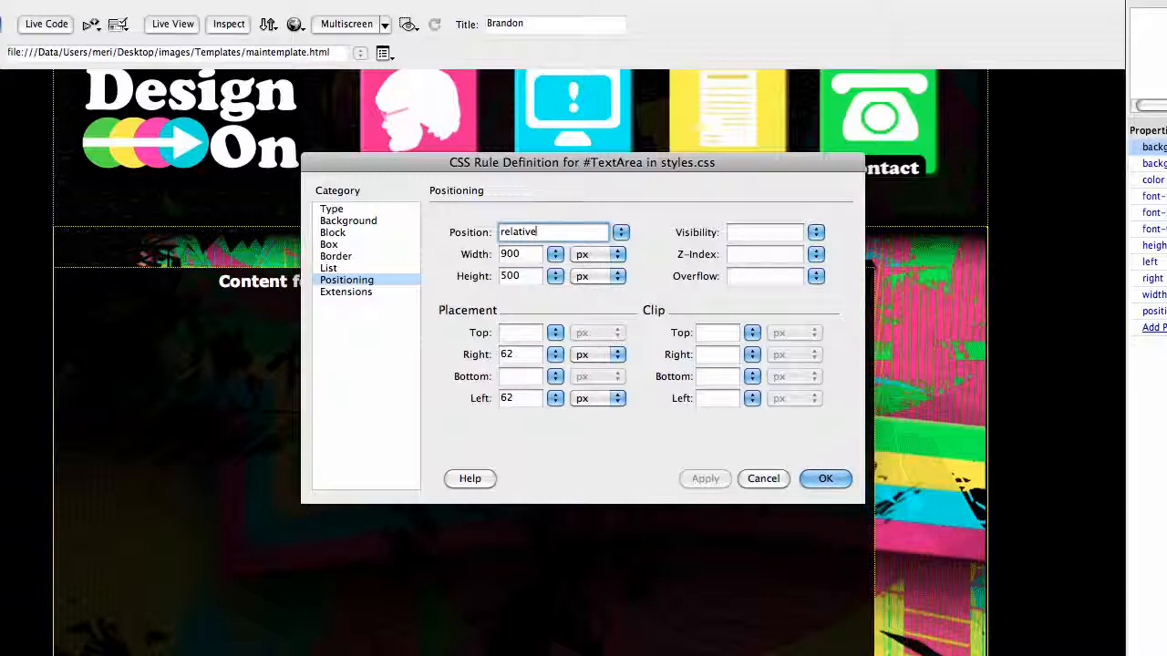
click(620, 232)
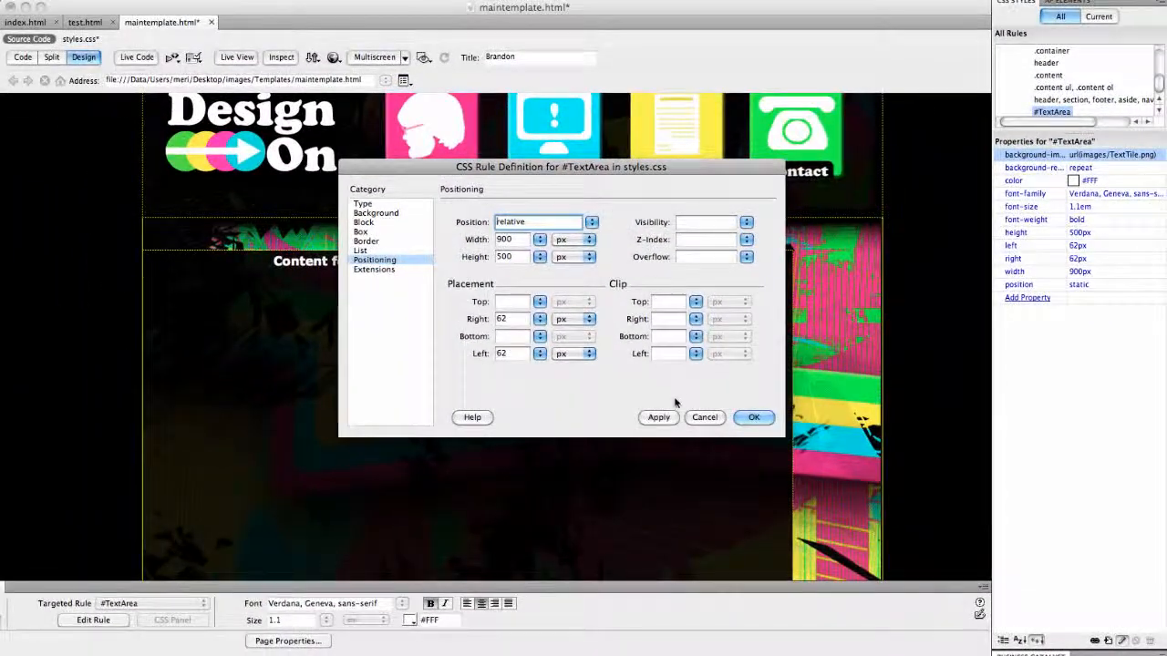
click(658, 417)
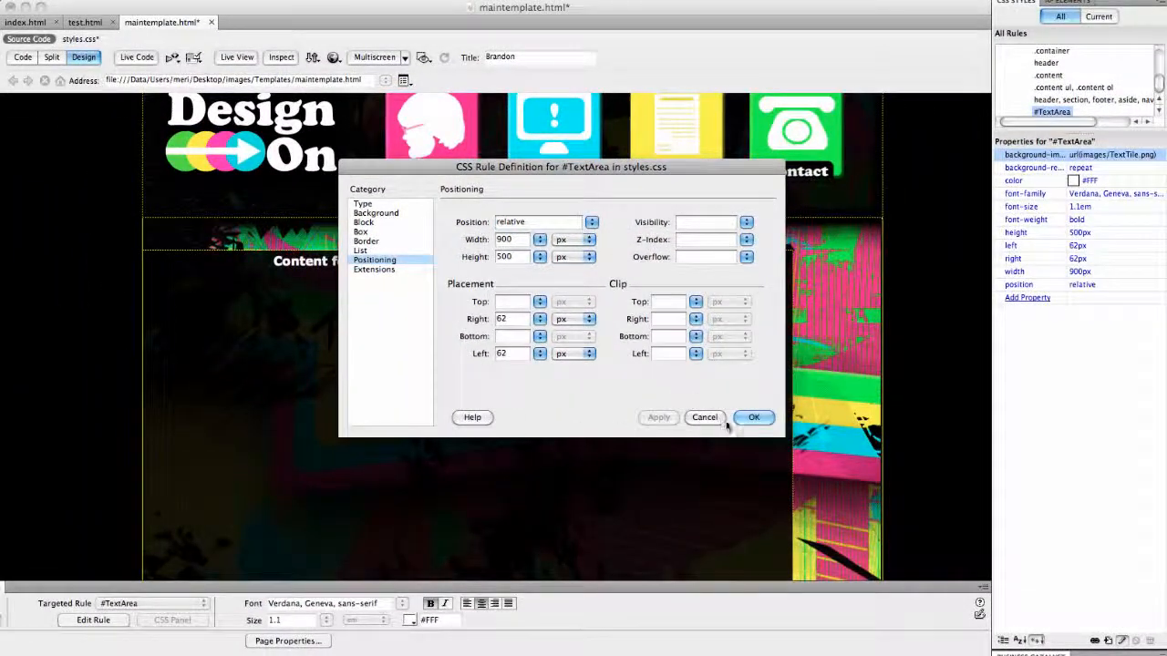
click(753, 417)
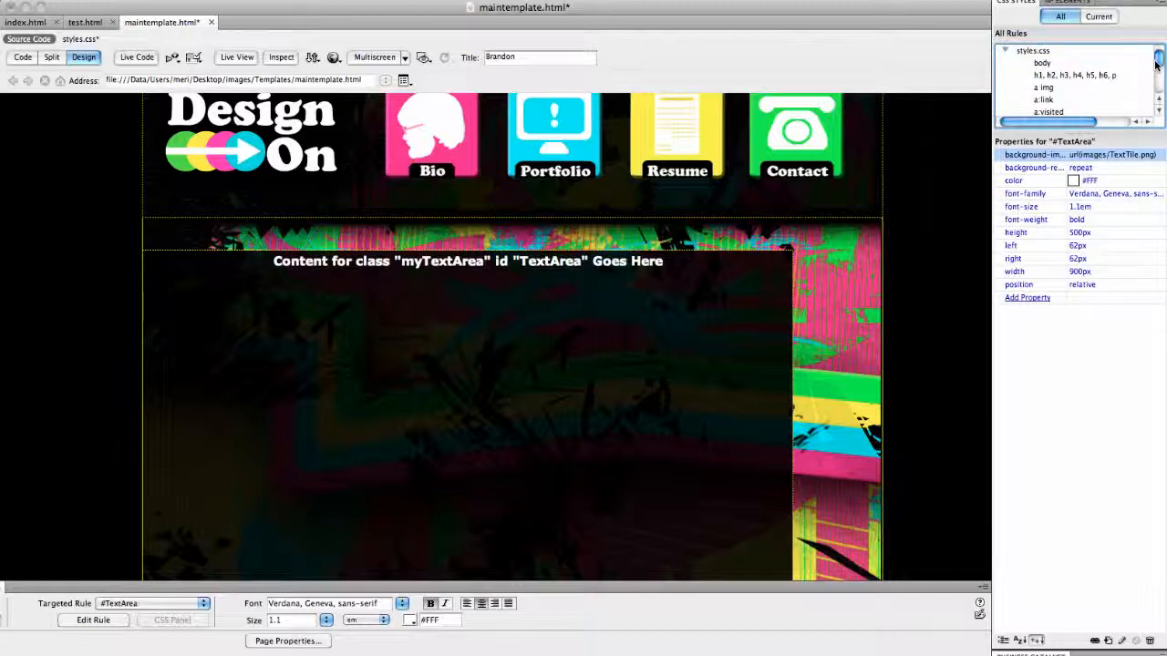
- Clear the div's placeholder text and left-align it from the Properties panel
scroll(down, 3)
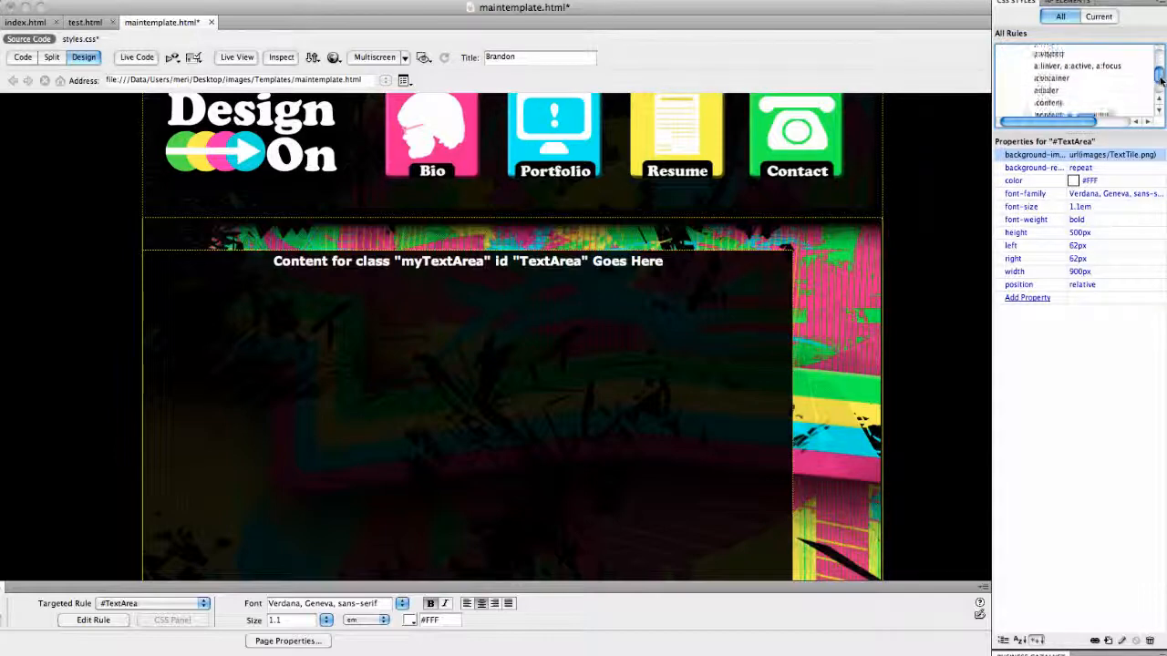
scroll(down, 3)
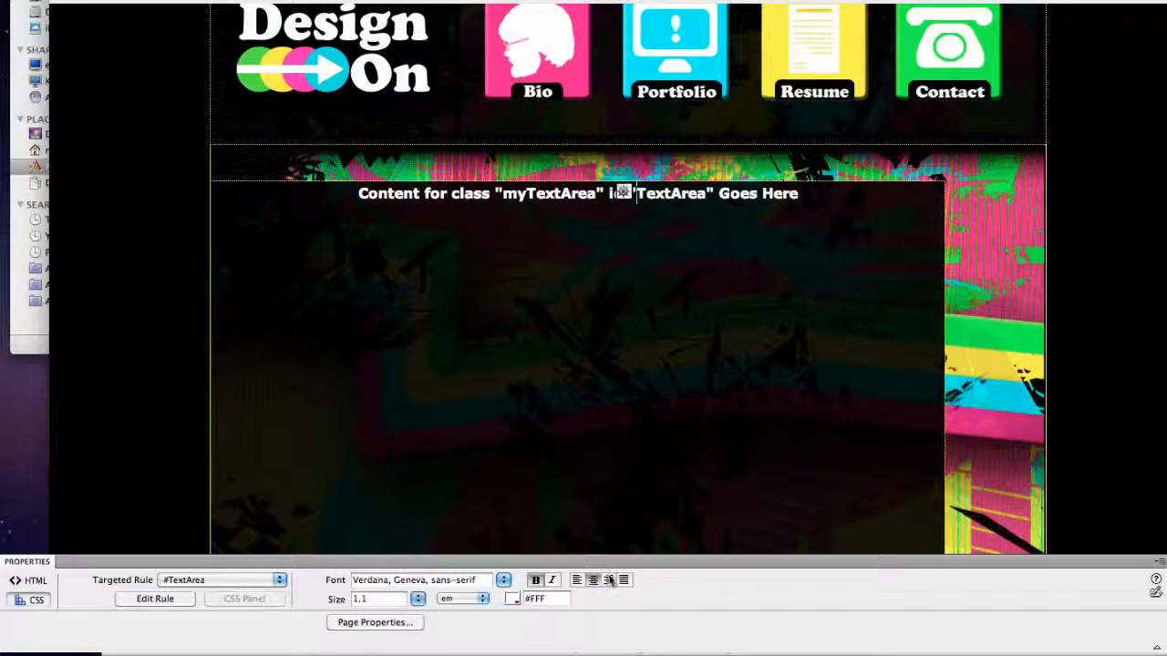
click(576, 580)
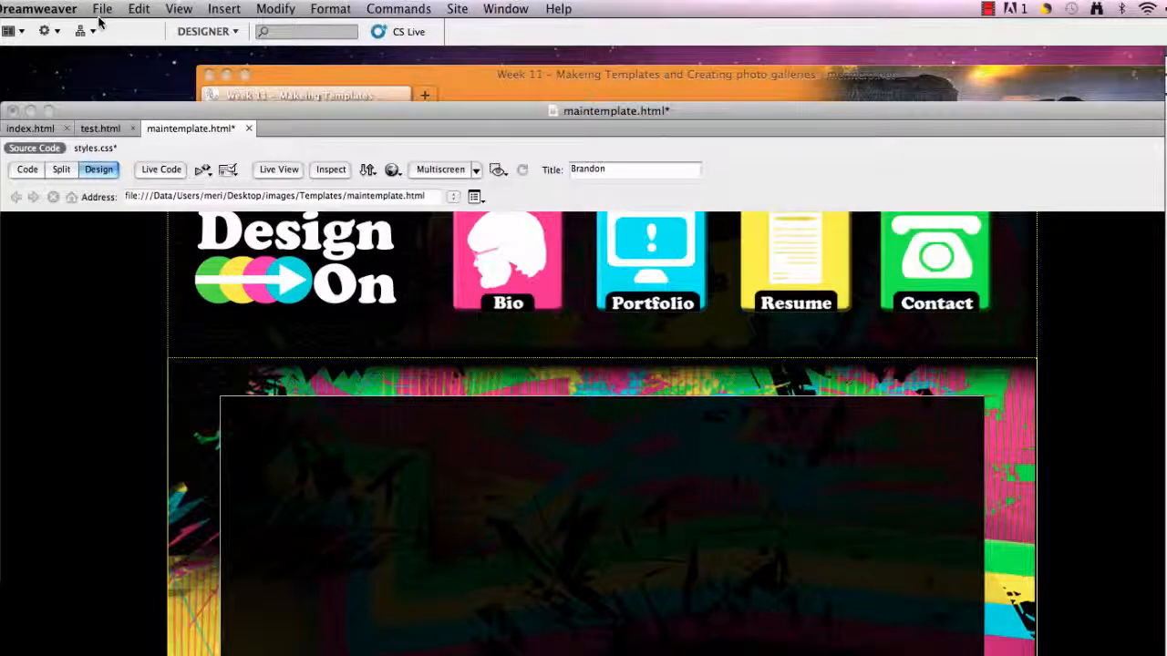
- Preview maintemplate.html in Safari, agreeing to save the modified files
click(102, 8)
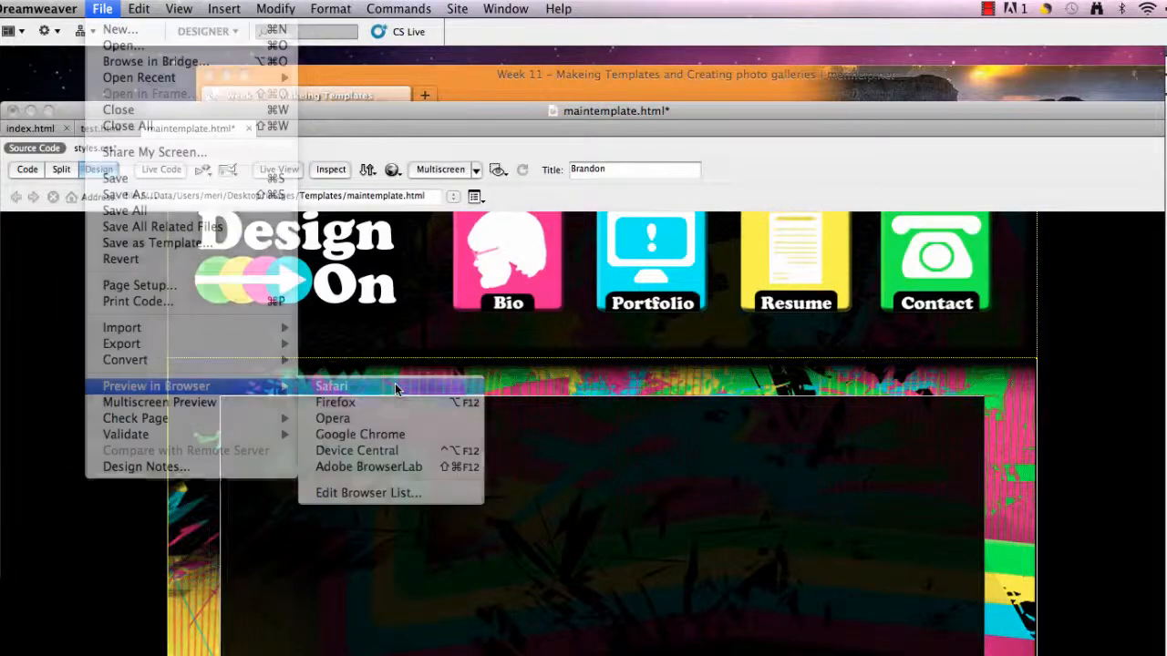
click(331, 386)
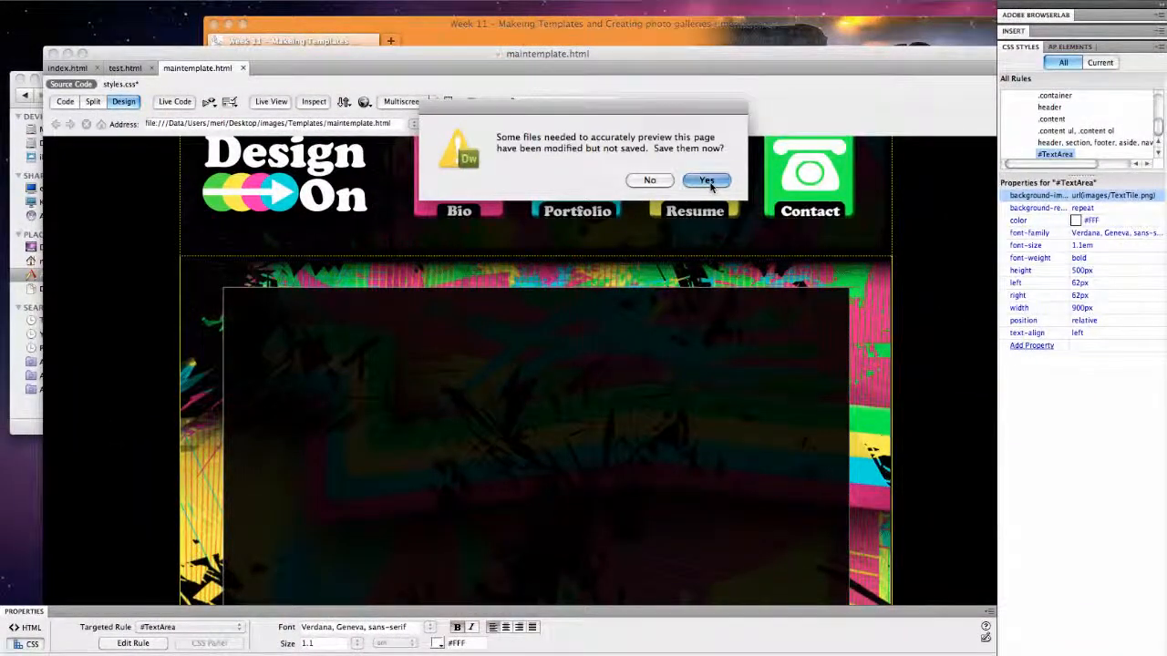
click(706, 179)
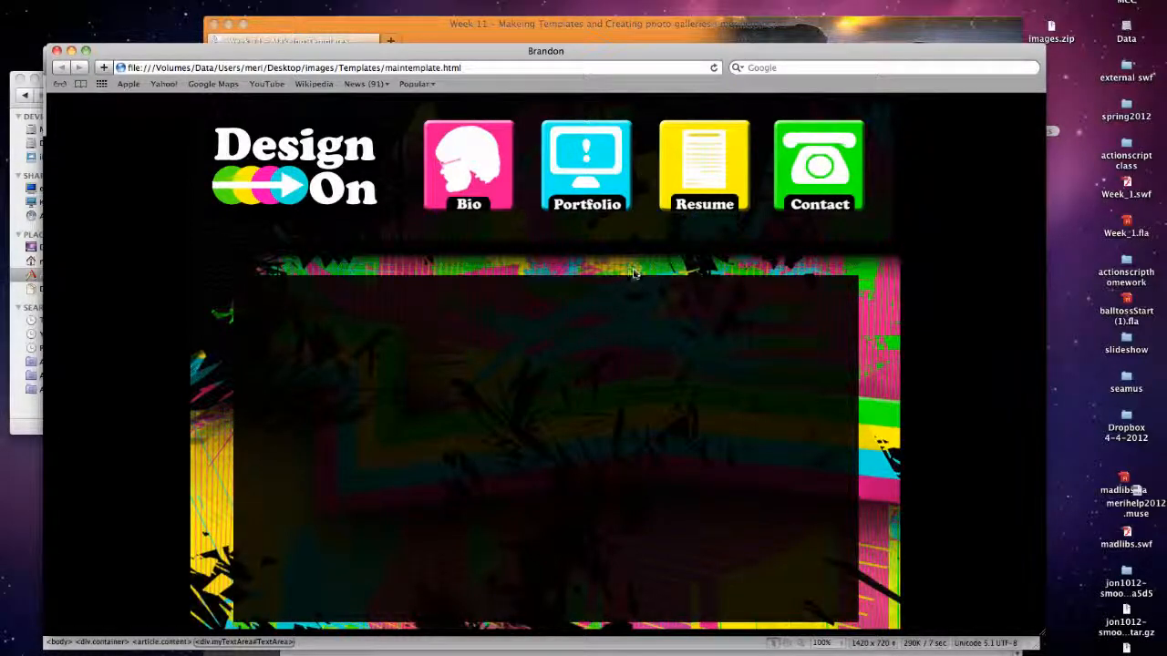
mouse_move(829, 463)
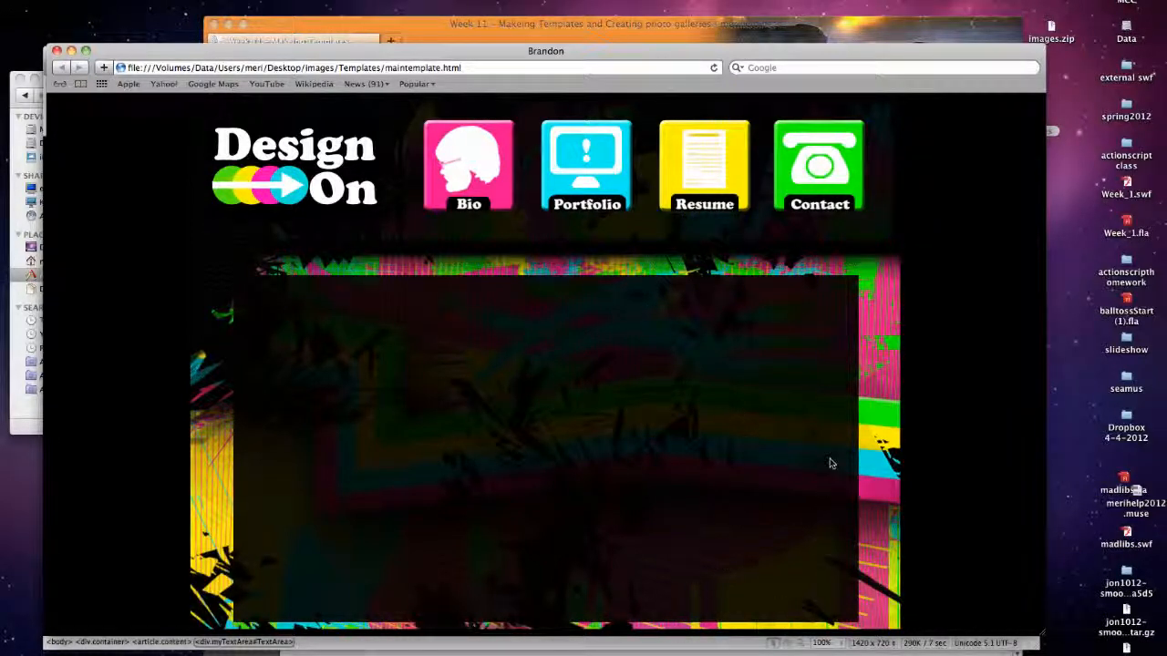